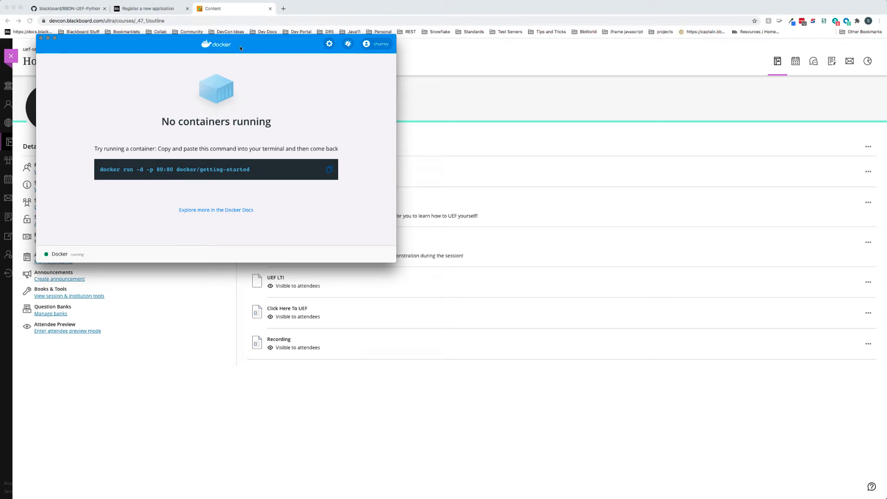
{"action": "mouse_move", "coordinate": [267, 126]}
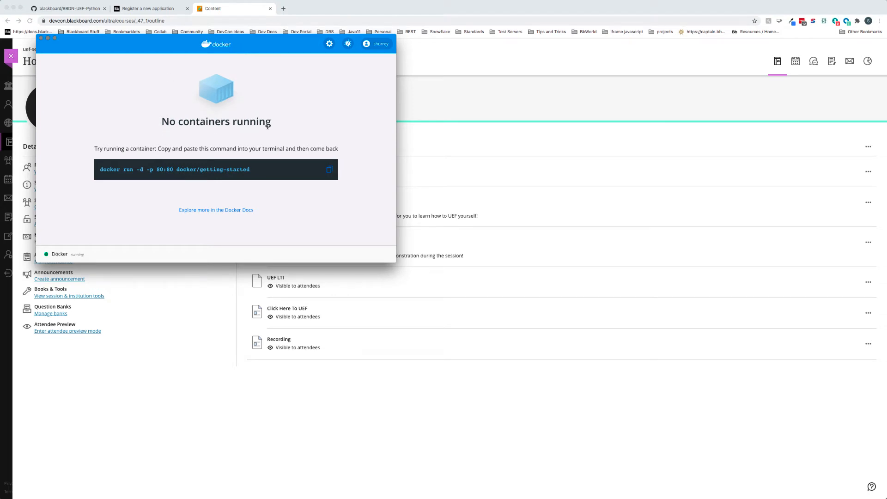
{"action": "mouse_move", "coordinate": [276, 127]}
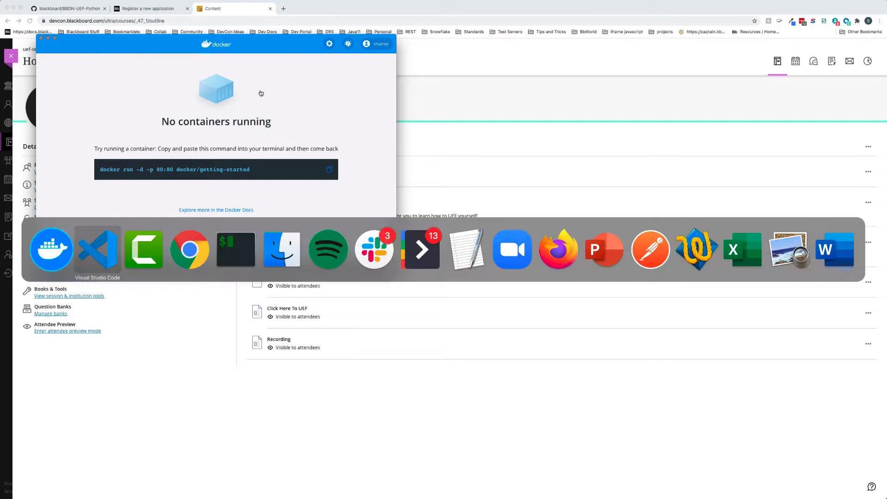
Review the uef-tutorial Dockerfile's gunicorn-flask base image, pip installs, port 5000 and entrypoint.
{"action": "left_click", "coordinate": [98, 249]}
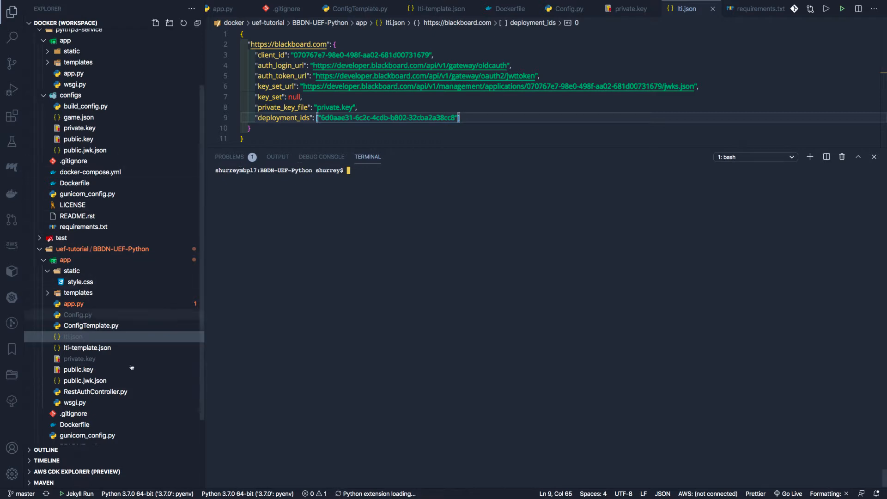
{"action": "scroll", "scroll_direction": "down", "scroll_amount": 3}
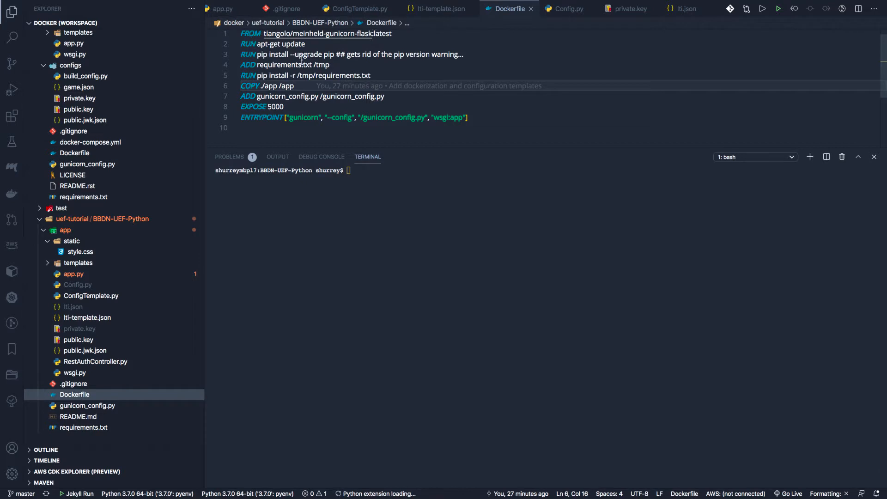
{"action": "mouse_move", "coordinate": [512, 113]}
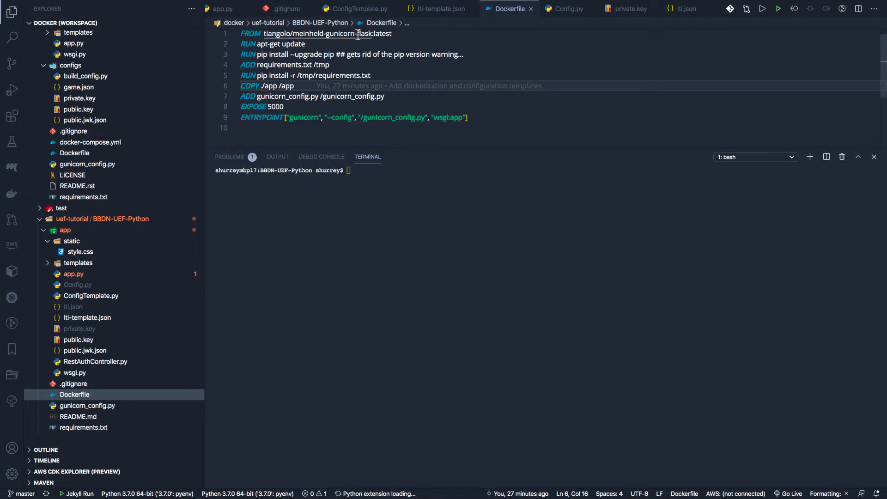
{"action": "mouse_move", "coordinate": [317, 33]}
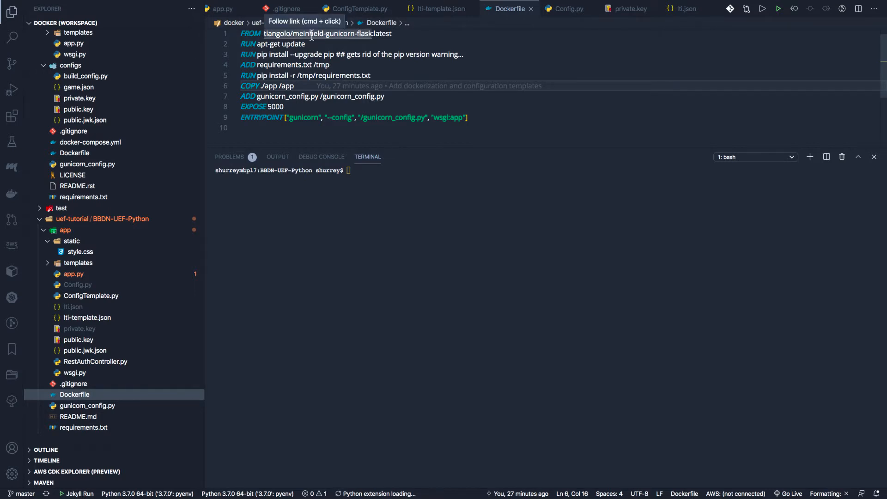
{"action": "mouse_move", "coordinate": [331, 154]}
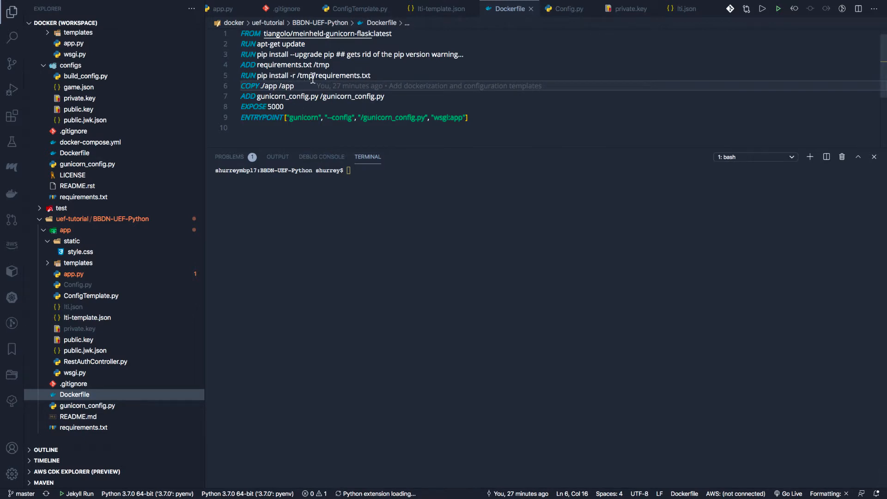
{"action": "mouse_move", "coordinate": [366, 98]}
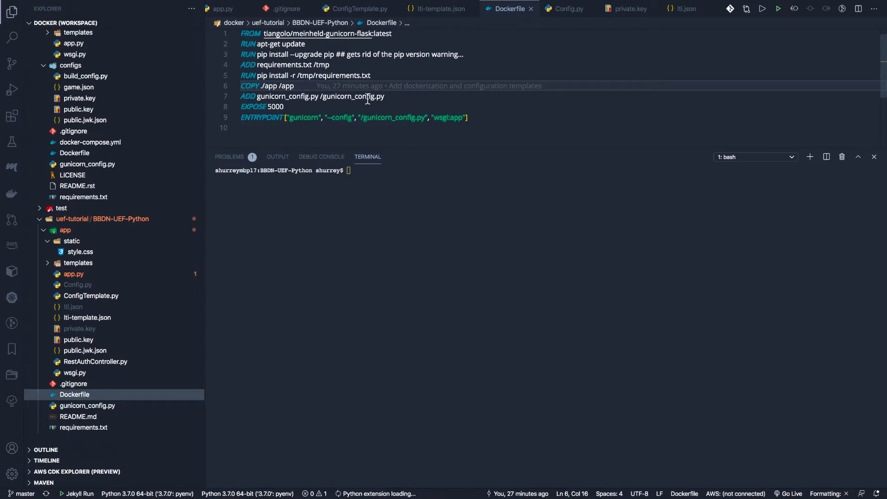
{"action": "mouse_move", "coordinate": [277, 106]}
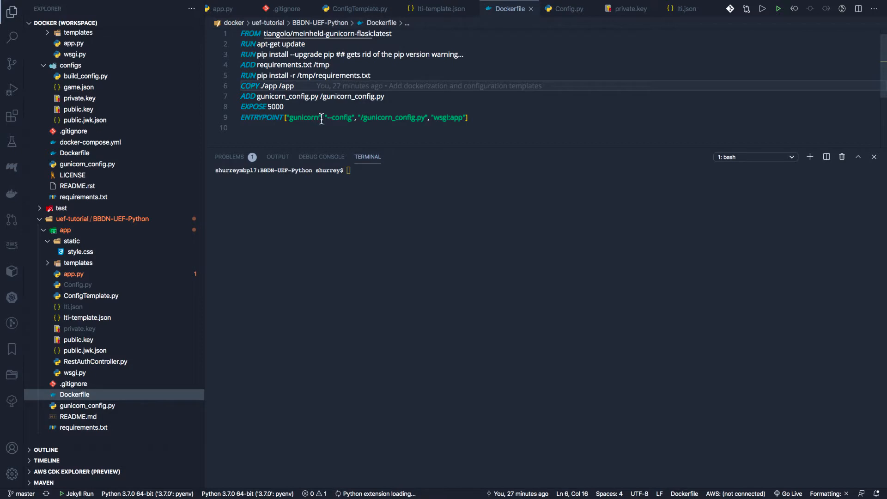
{"action": "mouse_move", "coordinate": [447, 118]}
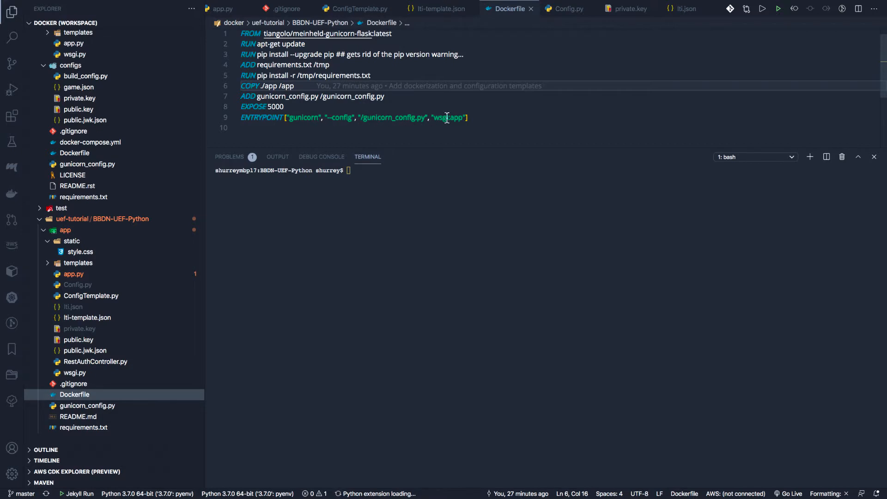
{"action": "mouse_move", "coordinate": [444, 117]}
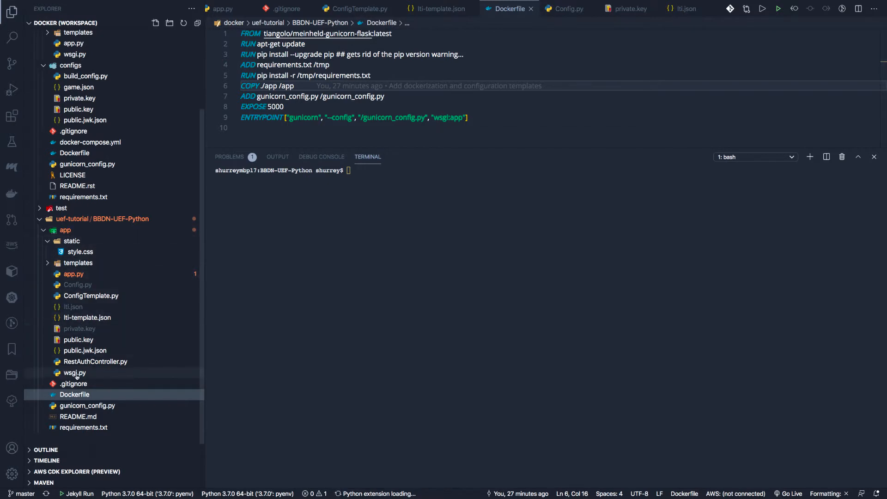
{"action": "mouse_move", "coordinate": [75, 372]}
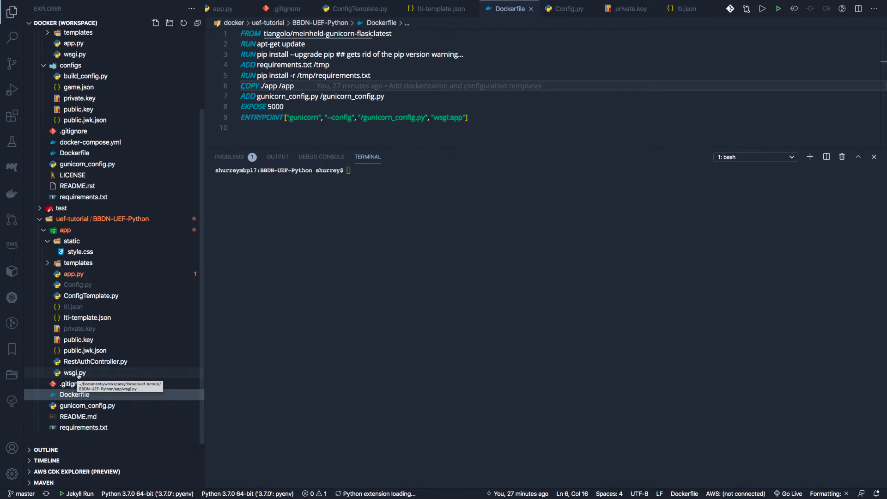
{"action": "mouse_move", "coordinate": [455, 118]}
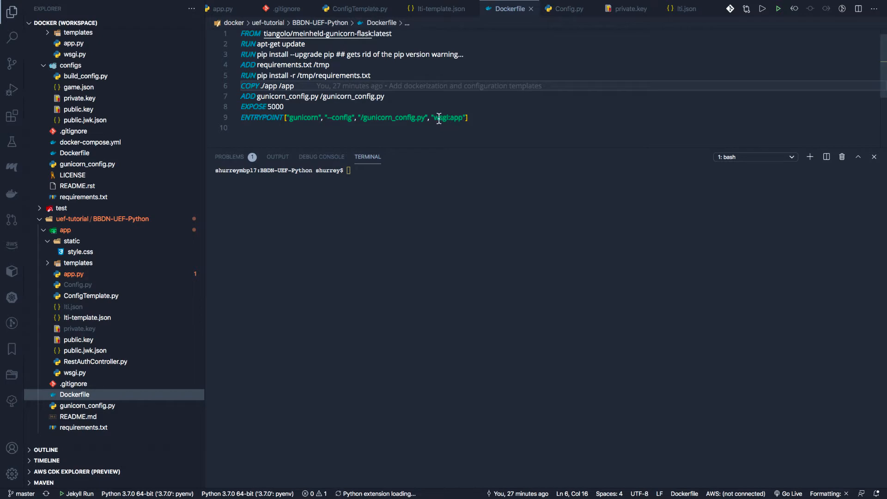
{"action": "mouse_move", "coordinate": [385, 174]}
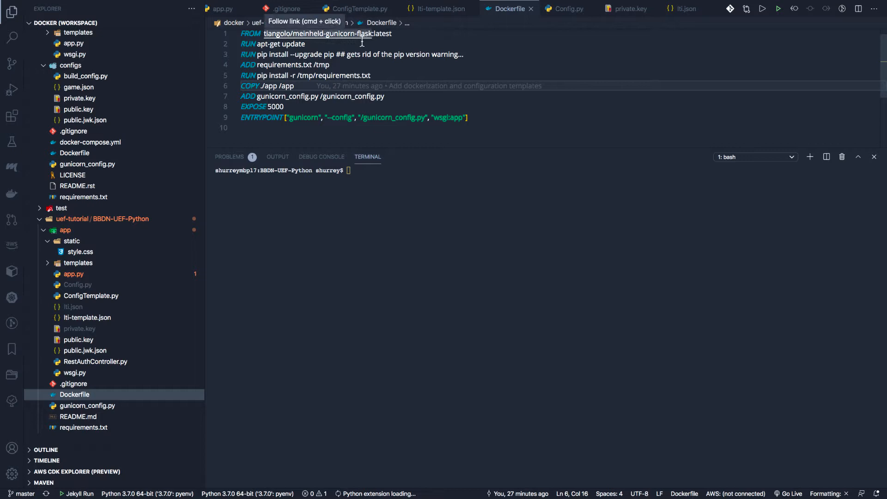
{"action": "mouse_move", "coordinate": [402, 33]}
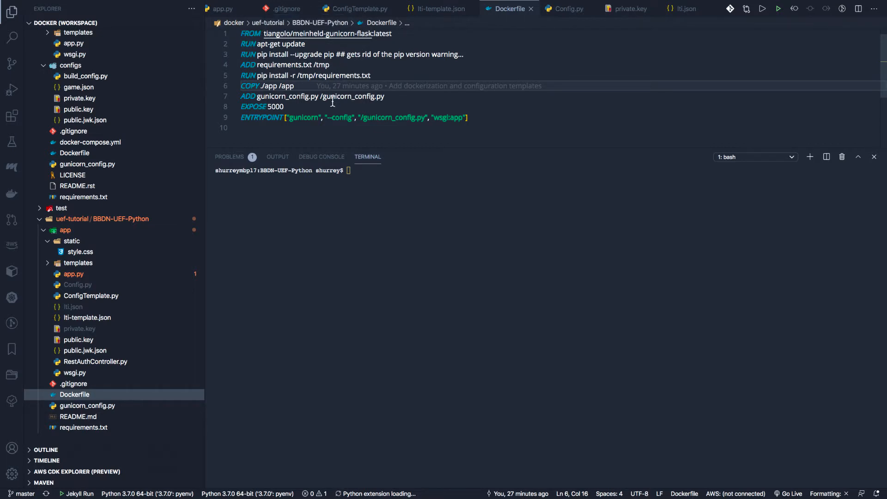
{"action": "mouse_move", "coordinate": [326, 34]}
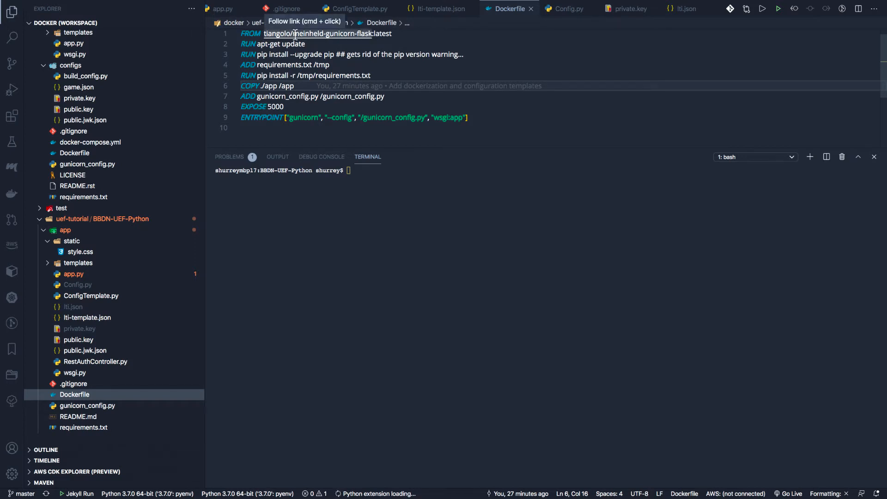
{"action": "mouse_move", "coordinate": [327, 44]}
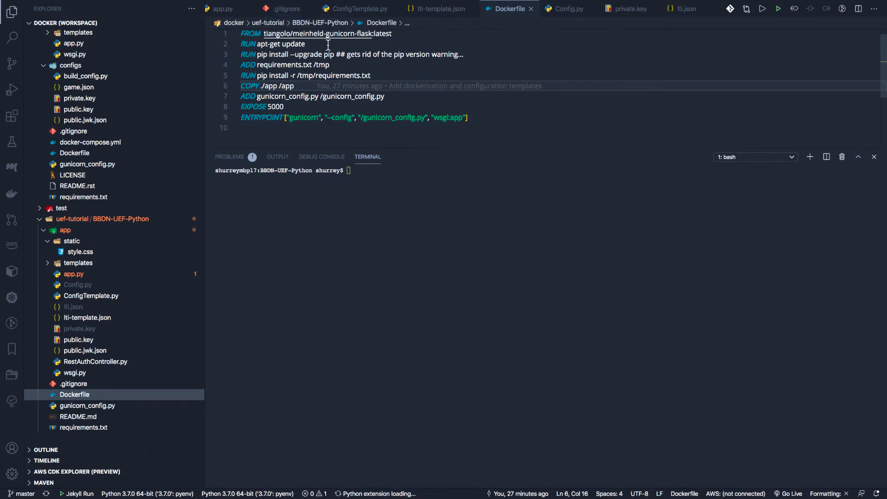
{"action": "mouse_move", "coordinate": [308, 55]}
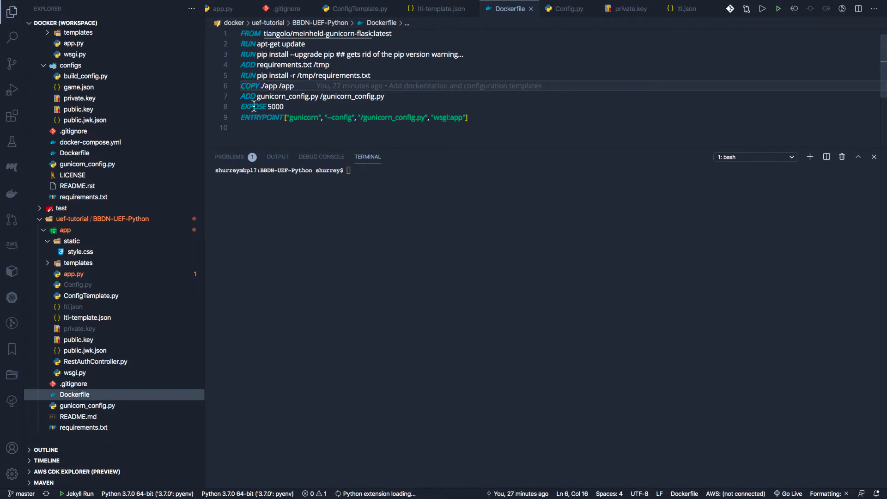
{"action": "mouse_move", "coordinate": [254, 106]}
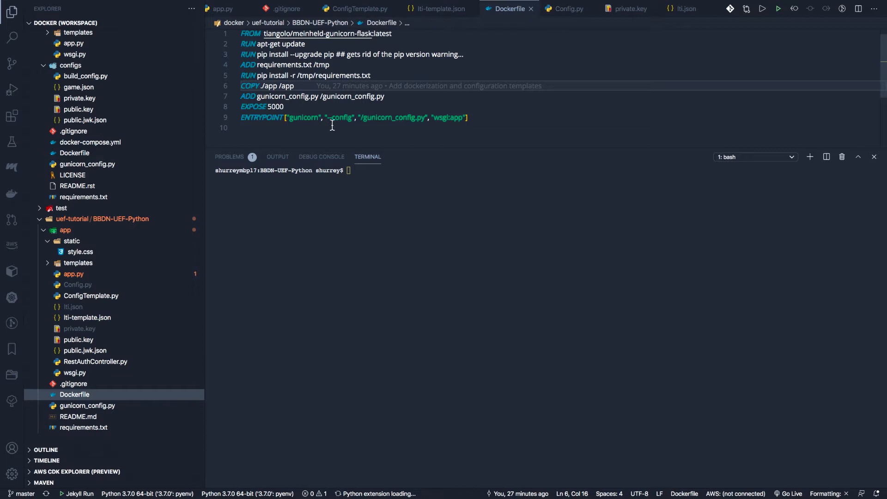
{"action": "mouse_move", "coordinate": [311, 109]}
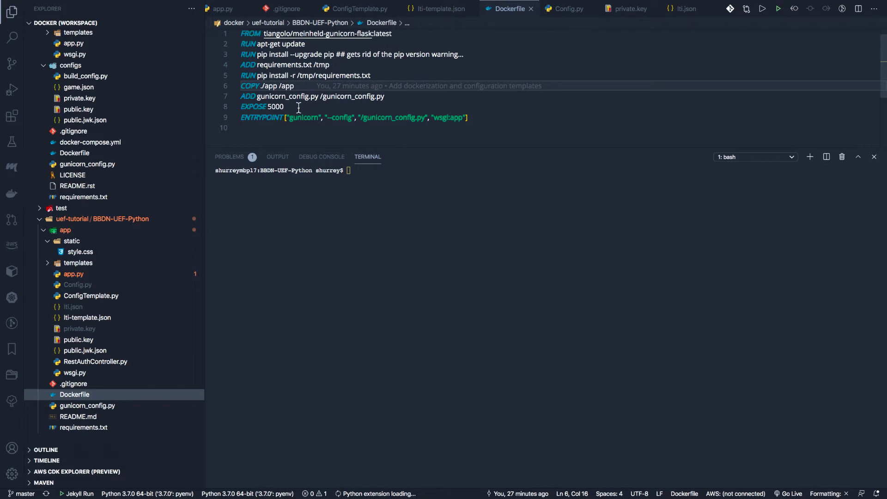
{"action": "mouse_move", "coordinate": [314, 133]}
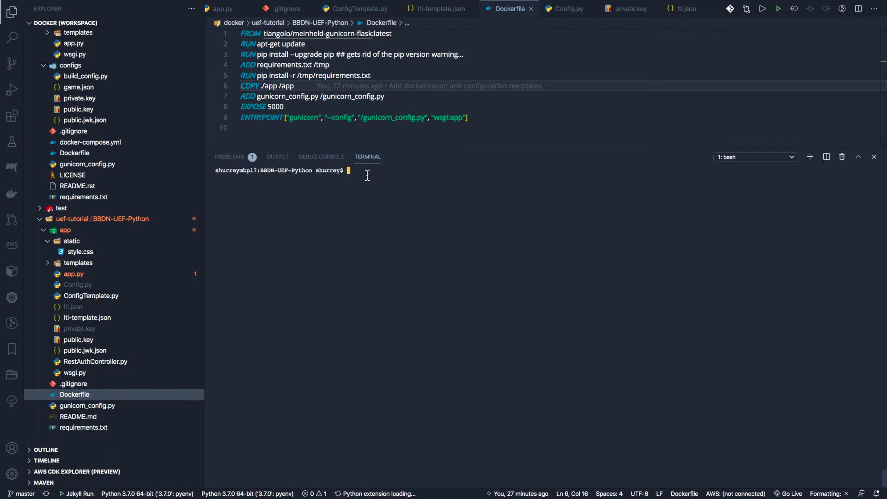
Run docker build -t uef-tutorial:0.1, hit the missing-path error, and retype it with a trailing '.'.
{"action": "type", "text": "do"}
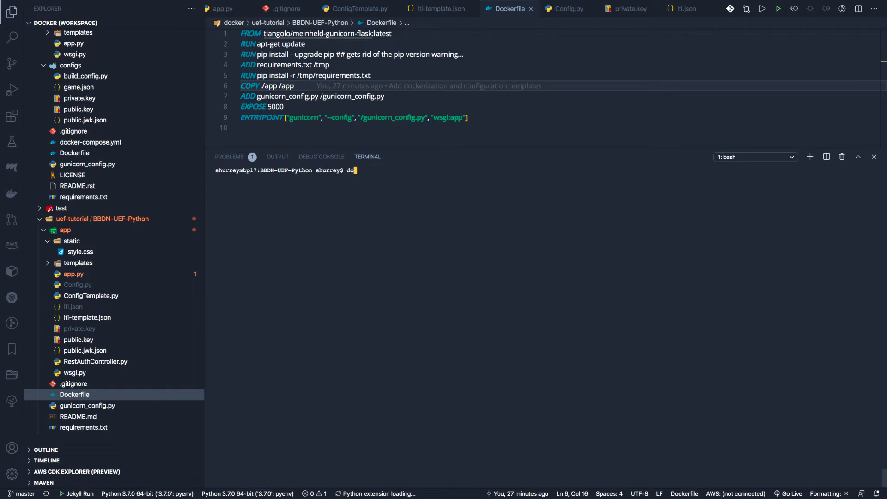
{"action": "type", "text": "cker"}
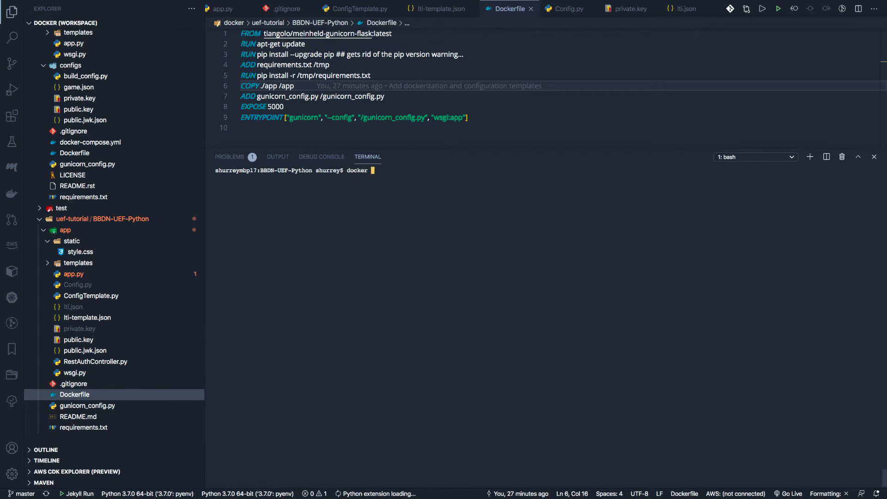
{"action": "type", "text": "build"}
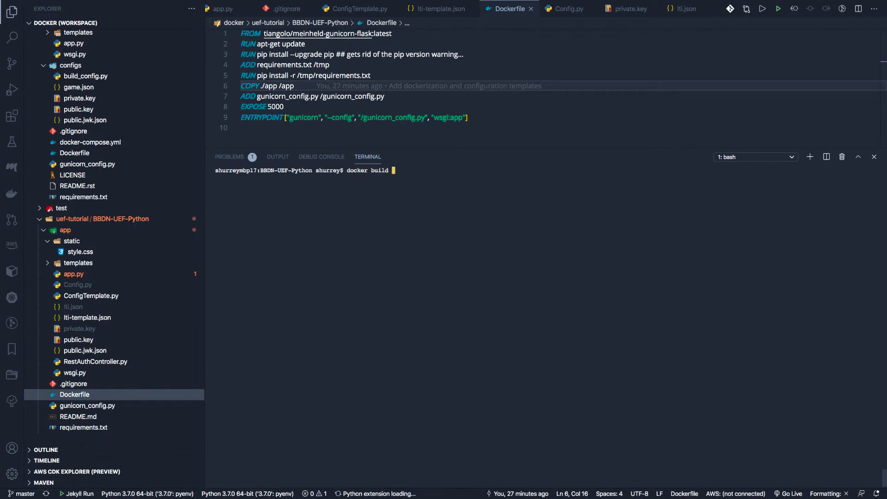
{"action": "type", "text": "-t"}
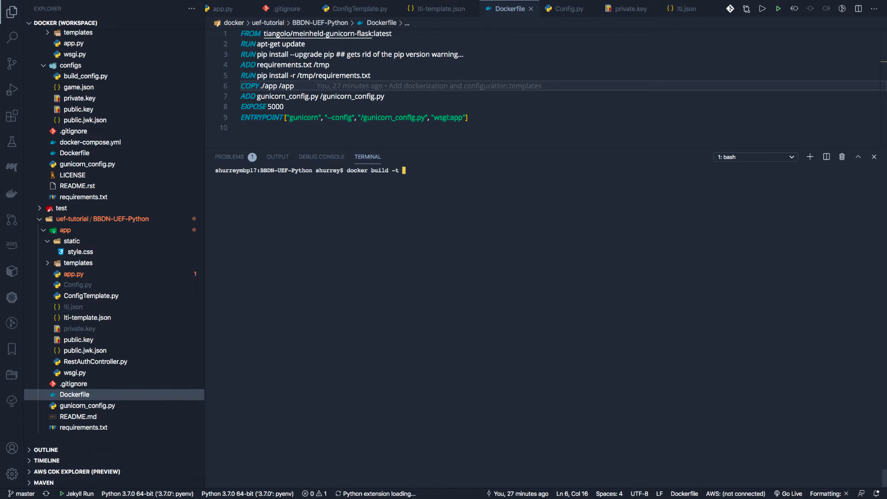
{"action": "type", "text": "uef-"}
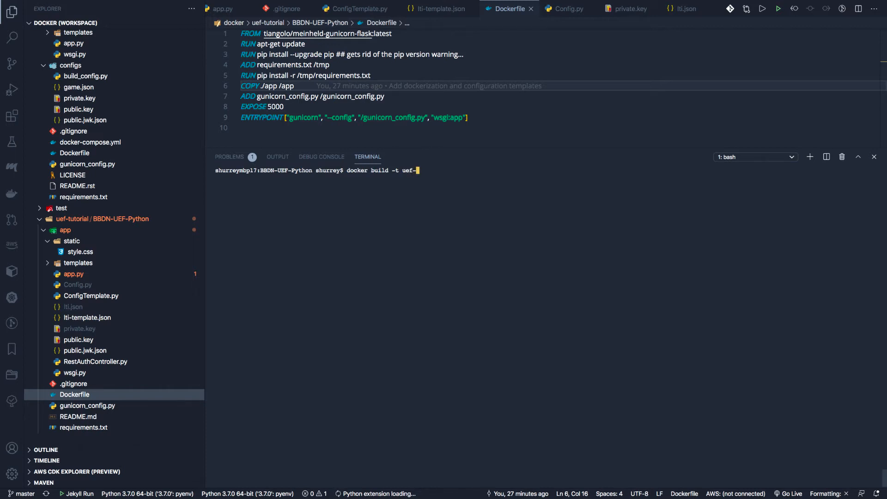
{"action": "type", "text": "tuto"}
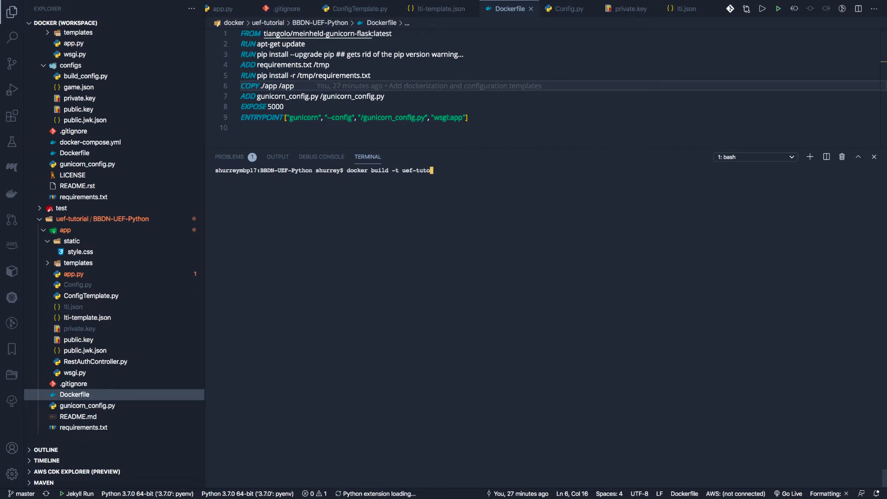
{"action": "type", "text": "rial"}
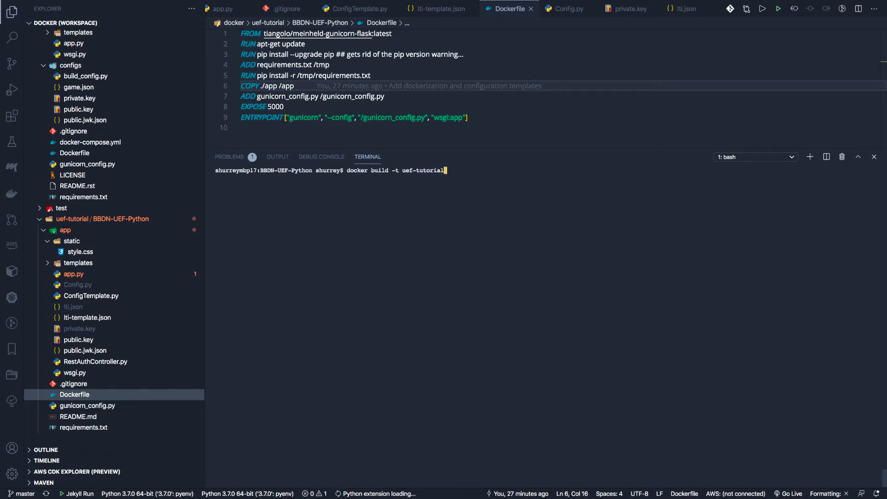
{"action": "type", "text": ":"}
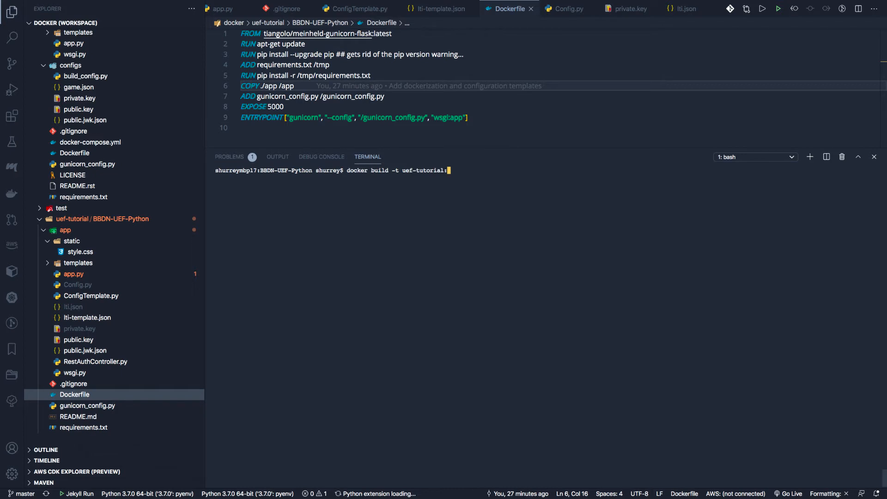
{"action": "key", "text": "Return"}
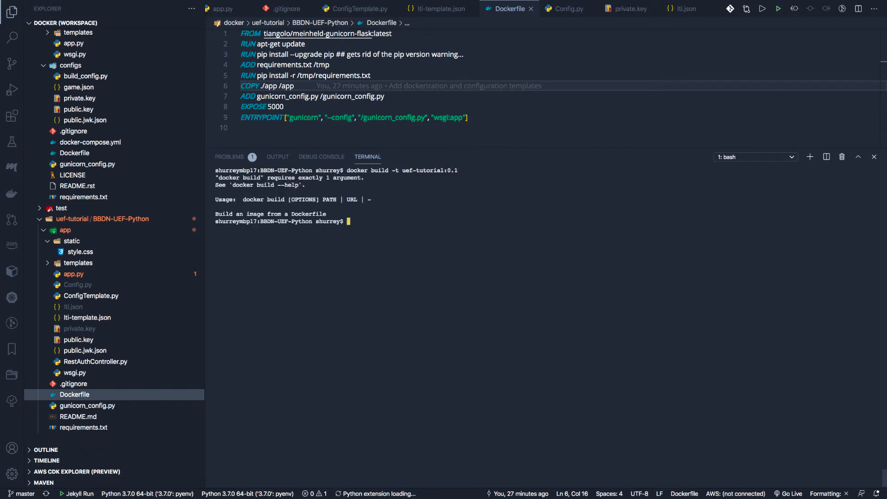
{"action": "type", "text": "docker build -t uef-tutorial:0.1 ."}
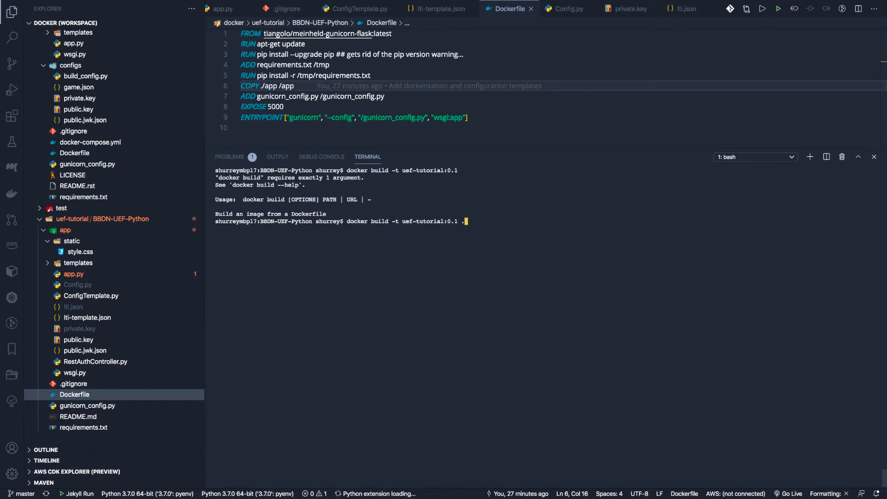
Build the image so all nine steps complete and it is tagged uef-tutorial:0.1.
{"action": "key", "text": "Return"}
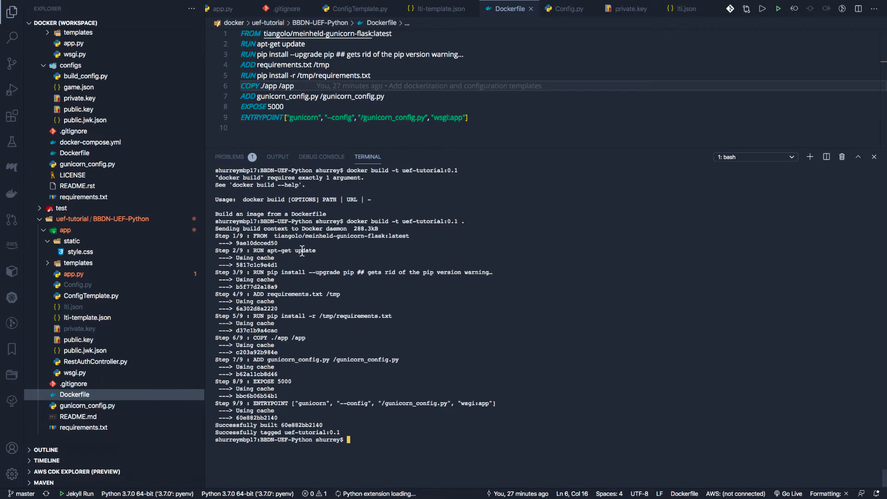
{"action": "mouse_move", "coordinate": [263, 250]}
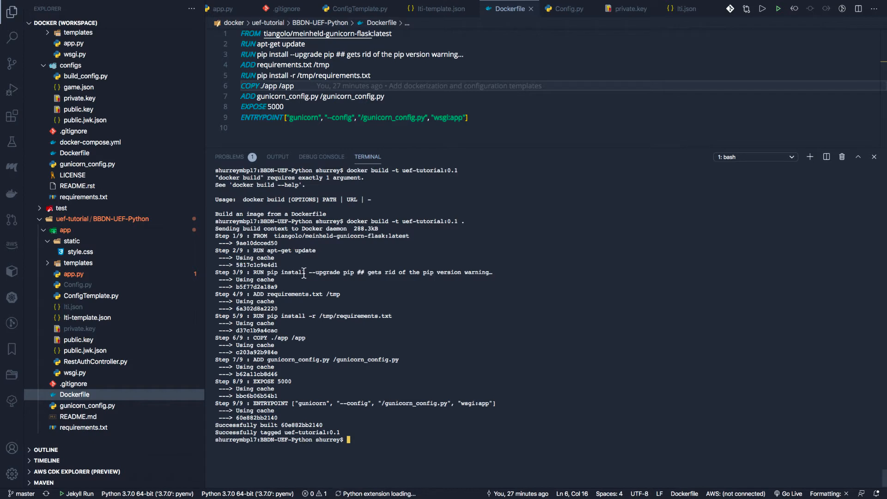
{"action": "mouse_move", "coordinate": [397, 271]}
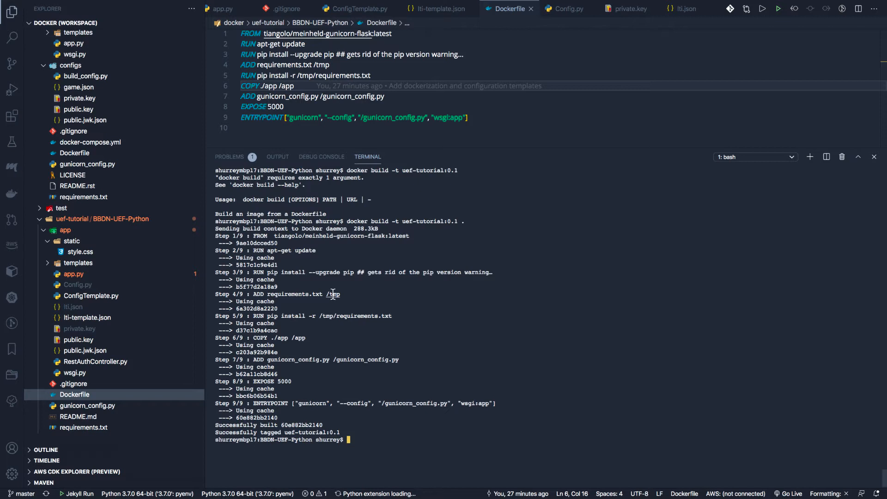
{"action": "mouse_move", "coordinate": [285, 316]}
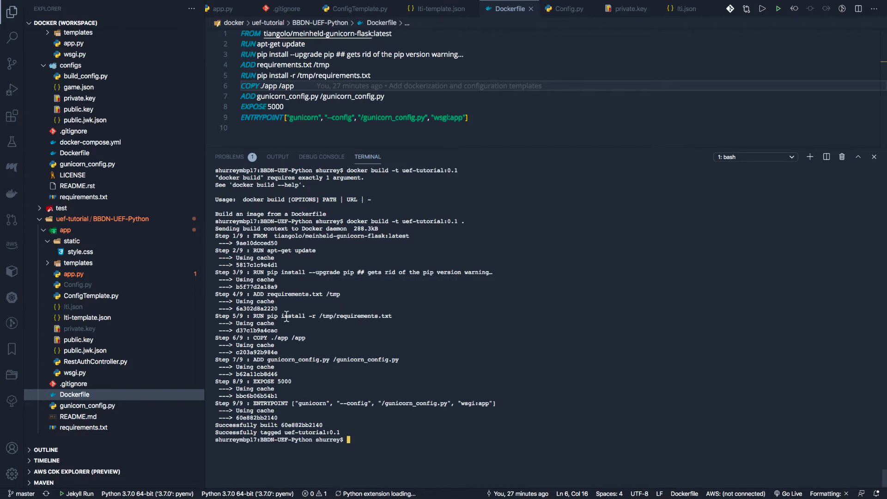
{"action": "mouse_move", "coordinate": [371, 316]}
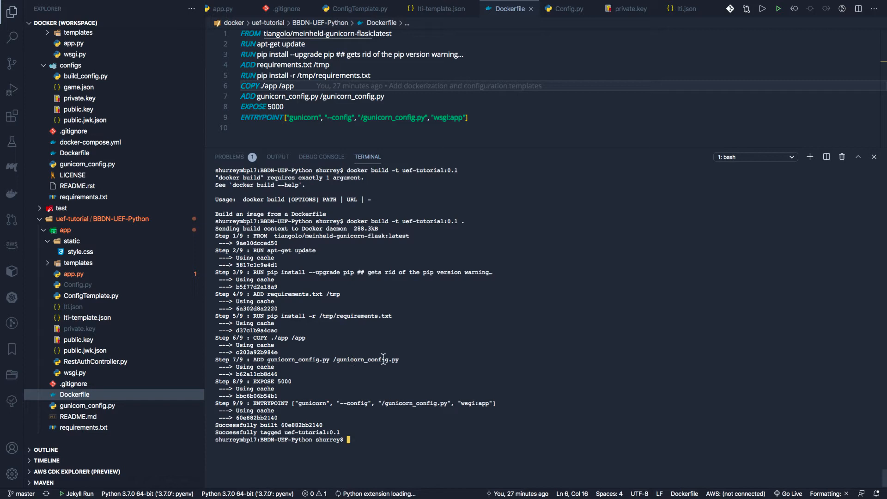
{"action": "mouse_move", "coordinate": [314, 382]}
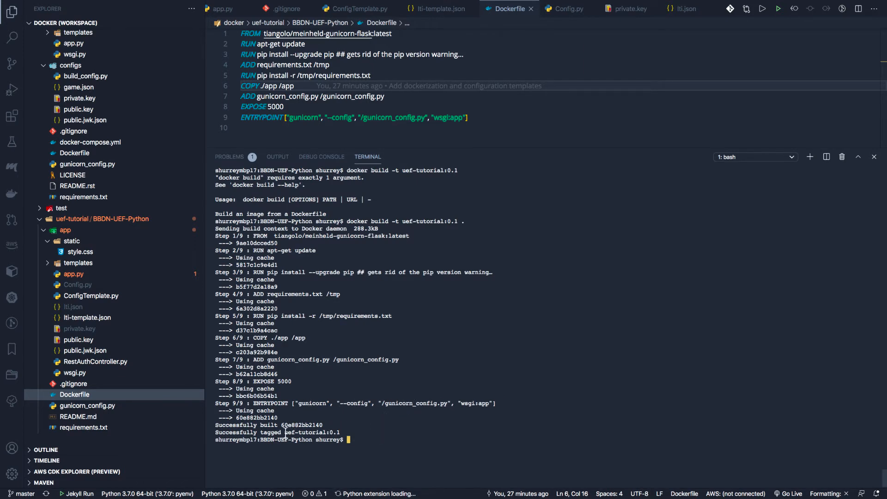
{"action": "mouse_move", "coordinate": [316, 432]}
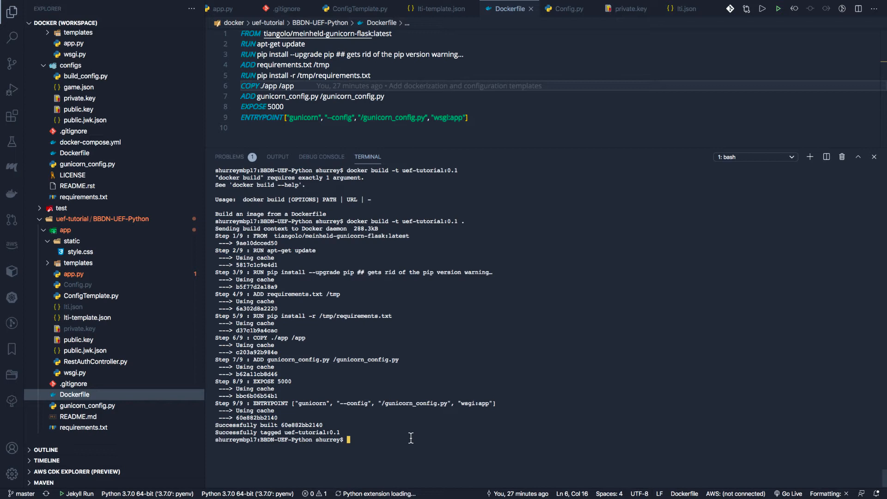
Run docker run -p 5000:5000 --name uef-tutorial uef-tutorial:0.1 so gunicorn listens on port 5000.
{"action": "type", "text": "docker run"}
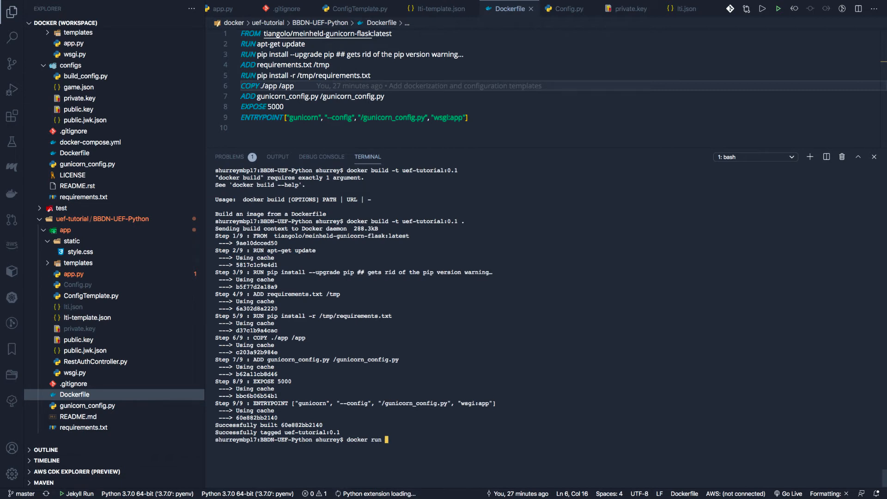
{"action": "type", "text": "-p"}
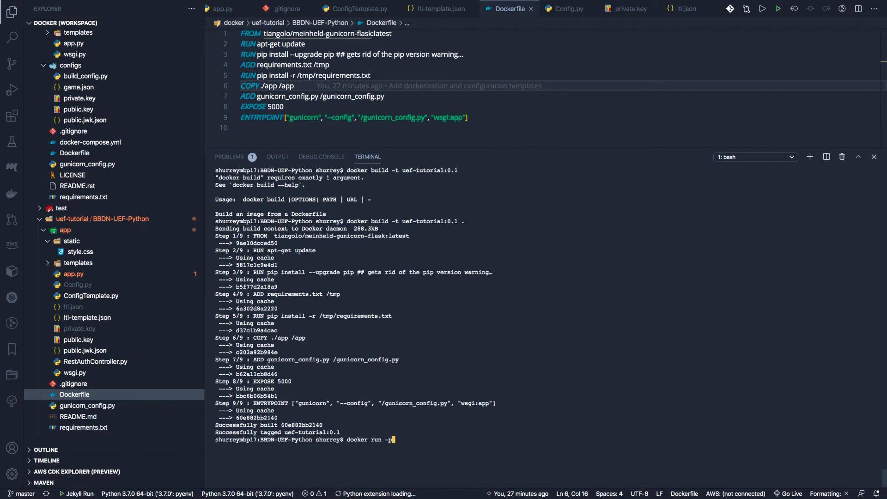
{"action": "type", "text": "5000:5"}
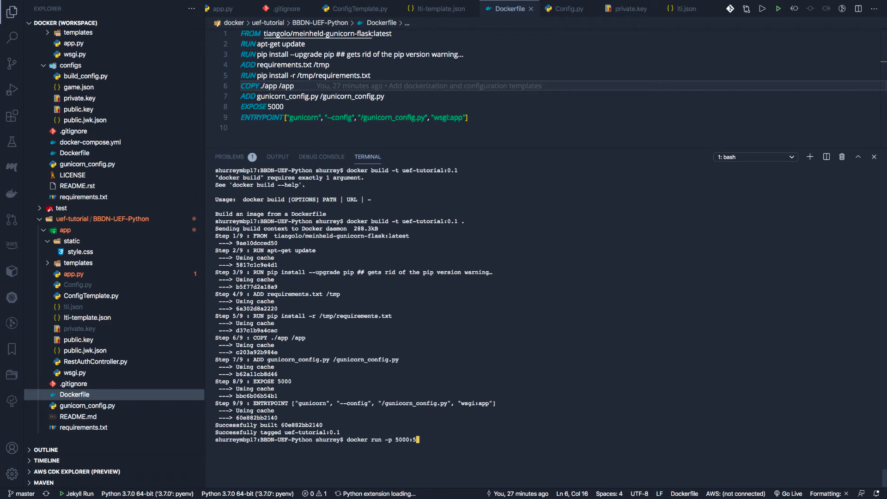
{"action": "type", "text": "000"}
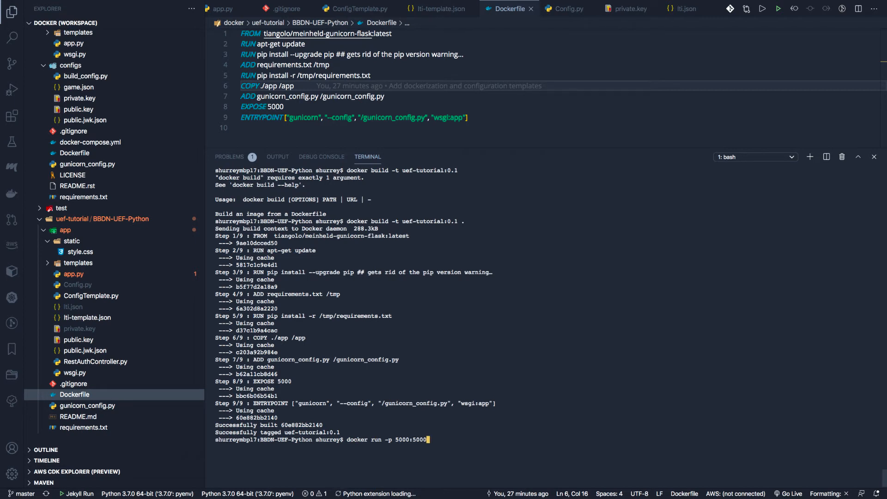
{"action": "type", "text": "--name"}
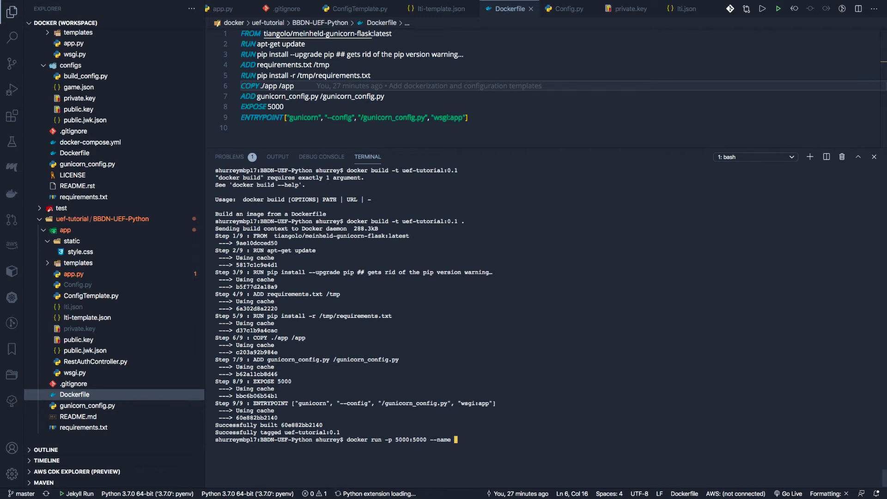
{"action": "type", "text": "uef="}
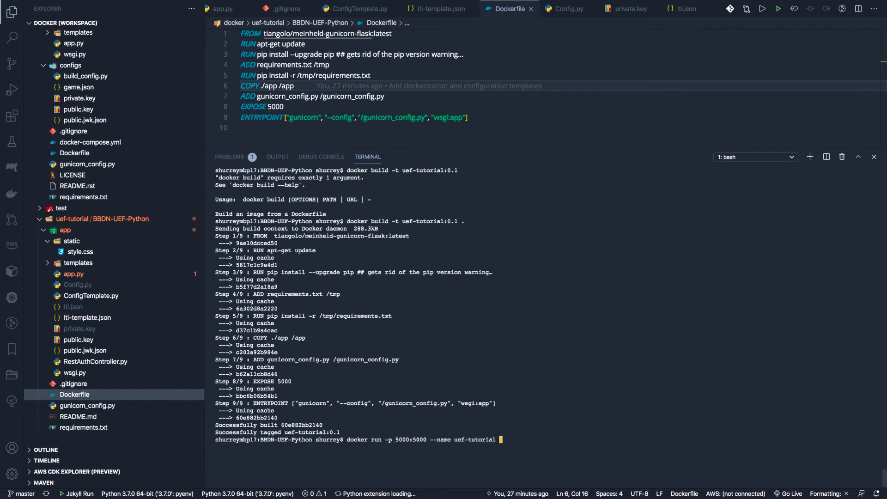
{"action": "mouse_move", "coordinate": [387, 420]}
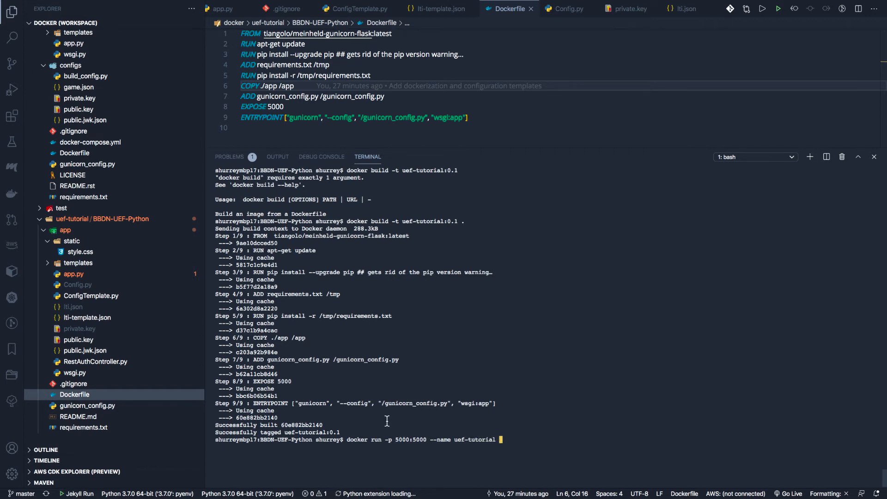
{"action": "mouse_move", "coordinate": [343, 333]}
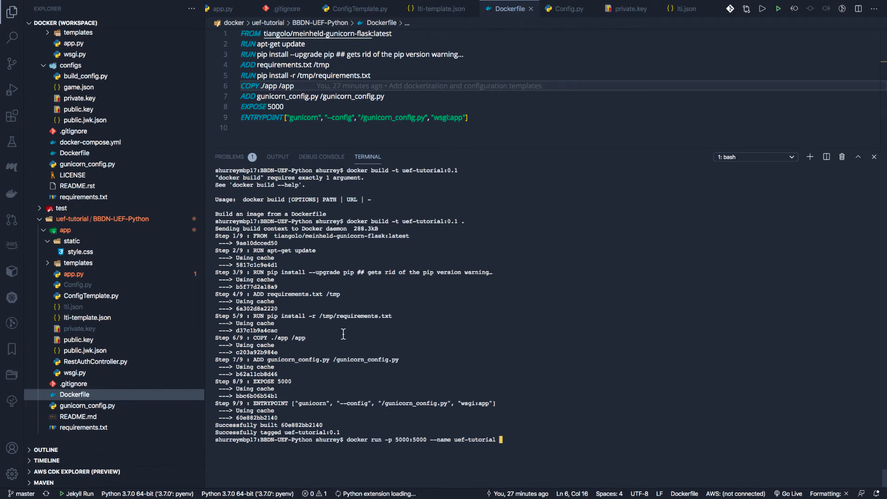
{"action": "mouse_move", "coordinate": [401, 221]}
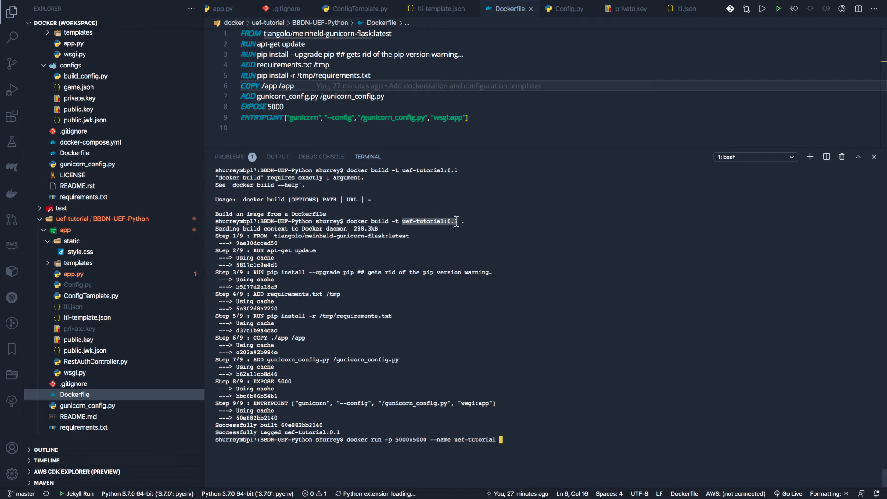
{"action": "mouse_move", "coordinate": [515, 406]}
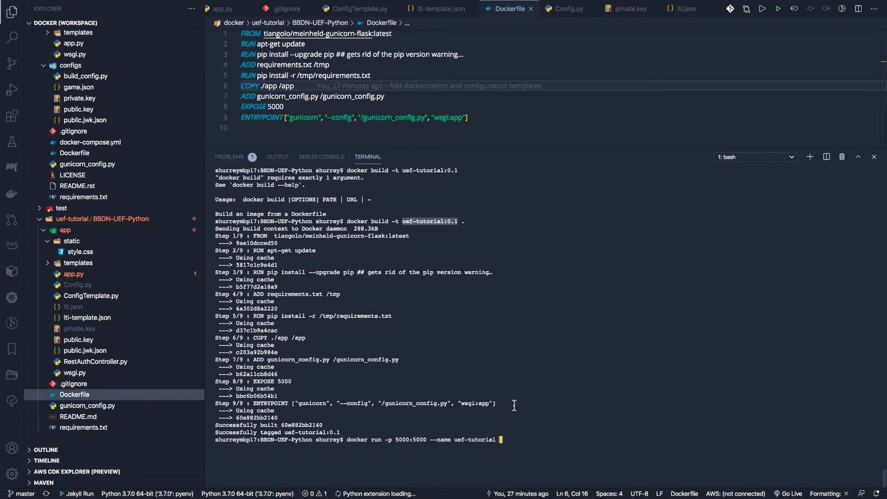
{"action": "type", "text": "uef-tutorial:0.1"}
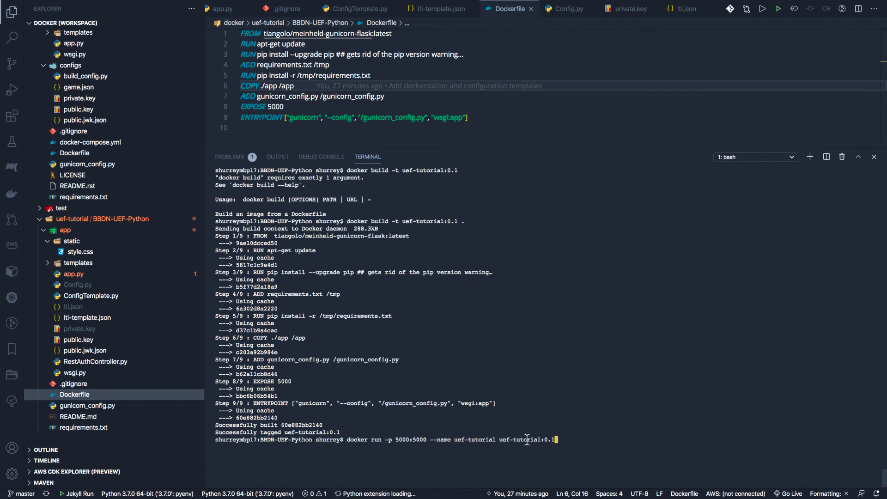
{"action": "key", "text": "Return"}
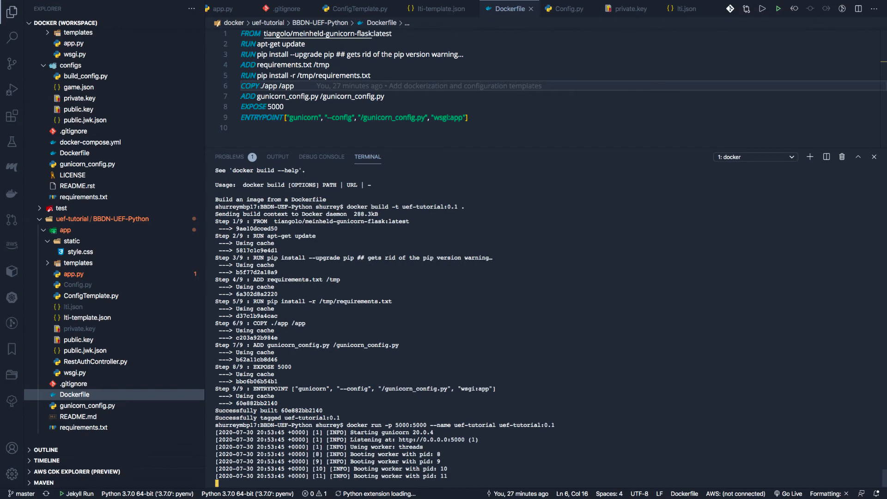
{"action": "mouse_move", "coordinate": [527, 335]}
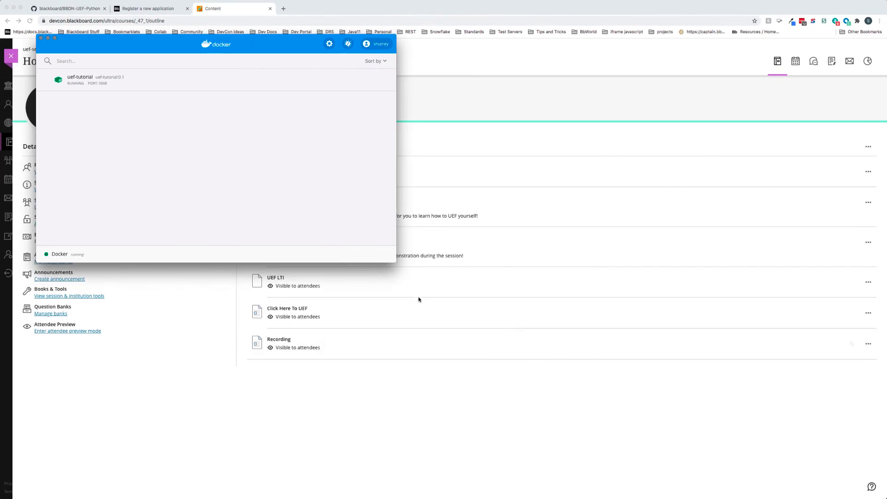
{"action": "mouse_move", "coordinate": [146, 90]}
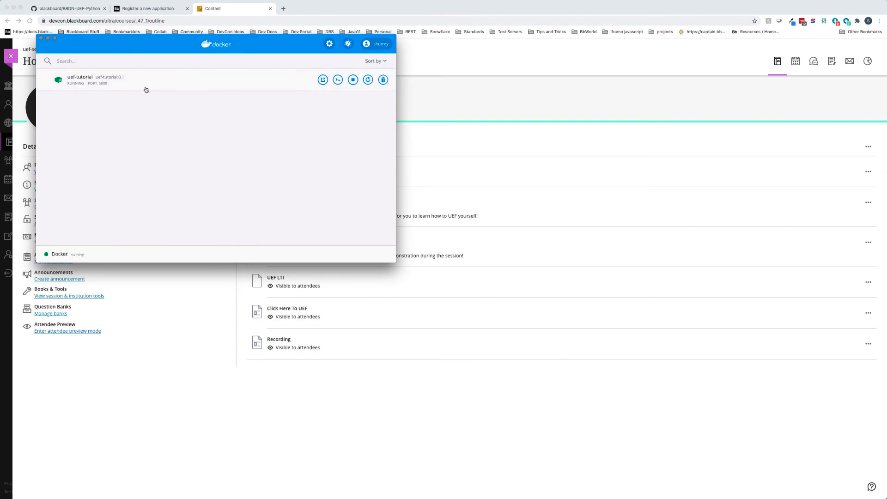
{"action": "mouse_move", "coordinate": [338, 79]}
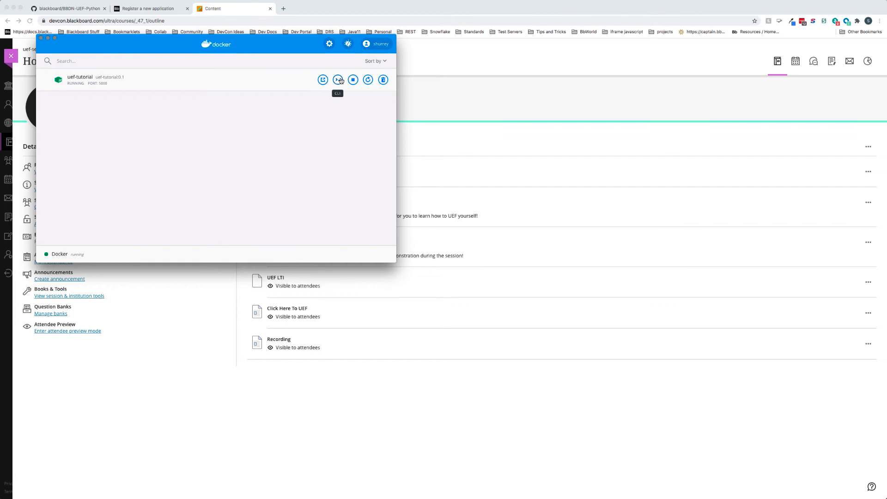
{"action": "mouse_move", "coordinate": [263, 81]}
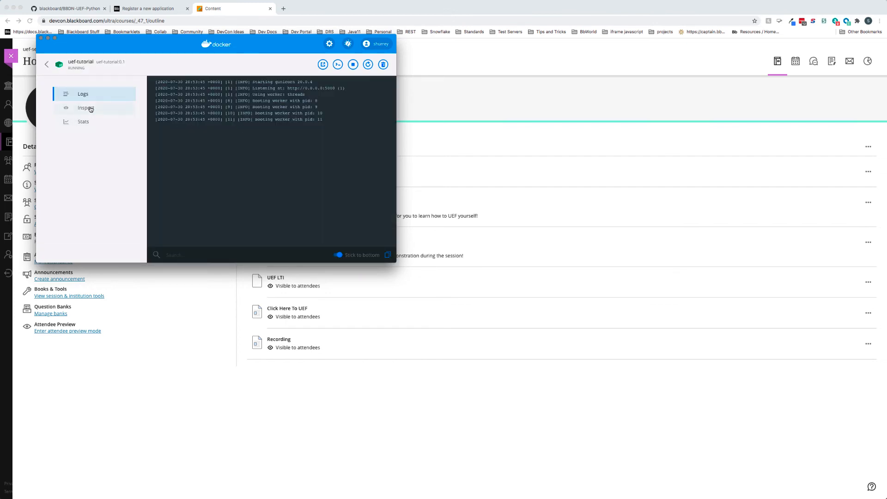
Review the uef-tutorial container's inspect details, stats and logs, then launch its app at localhost:5000.
{"action": "left_click", "coordinate": [86, 108]}
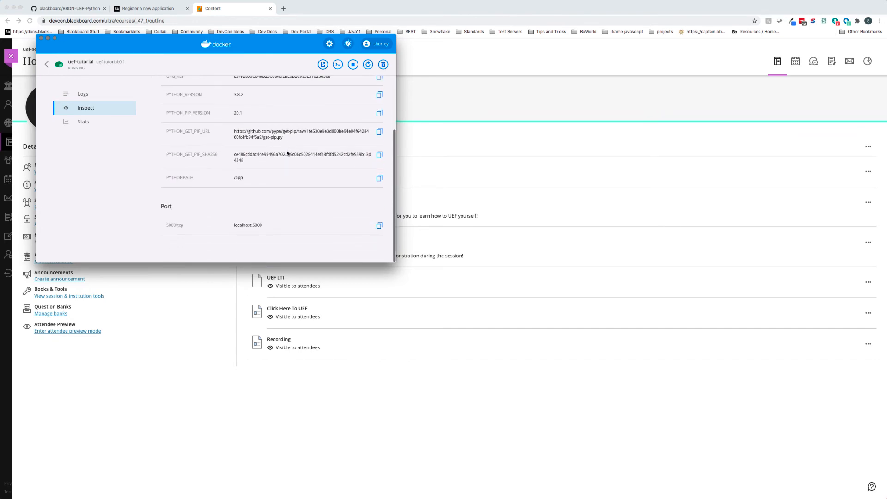
{"action": "scroll", "scroll_direction": "up", "scroll_amount": 3}
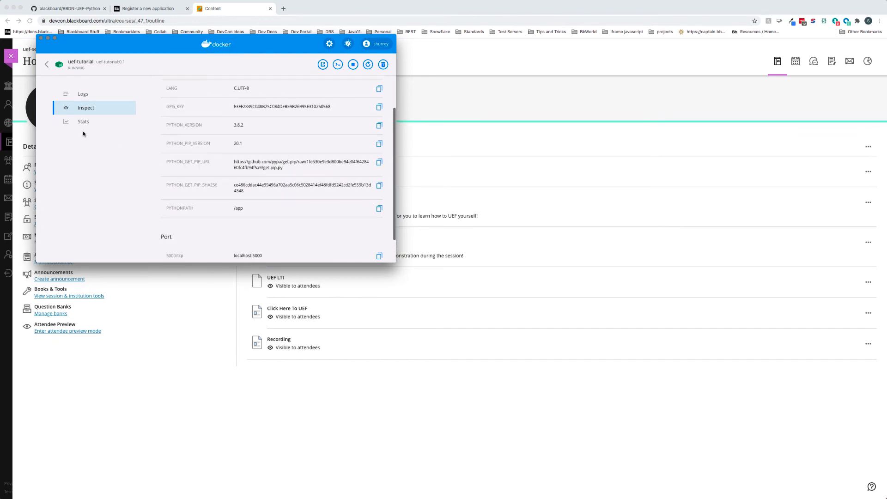
{"action": "left_click", "coordinate": [83, 121]}
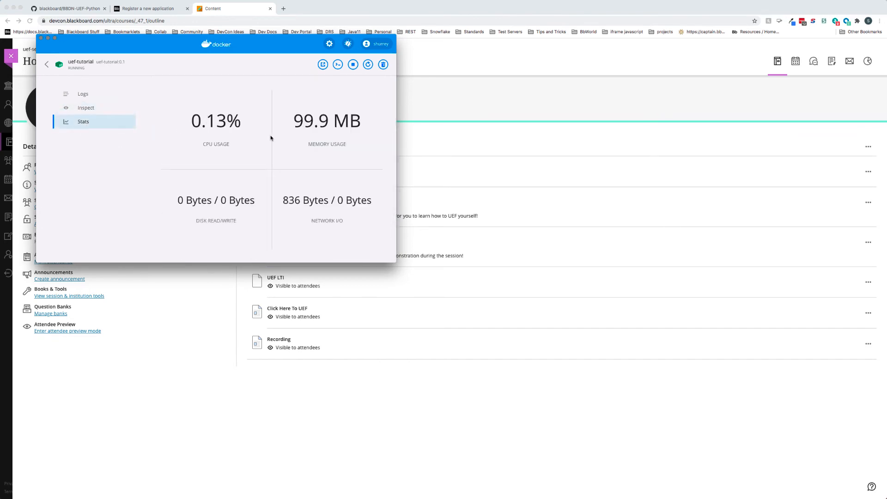
{"action": "left_click", "coordinate": [82, 94]}
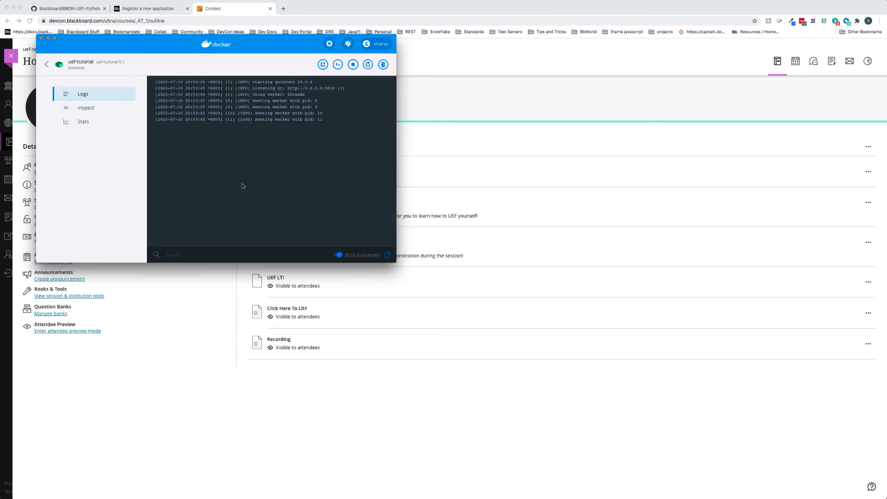
{"action": "mouse_move", "coordinate": [149, 76]}
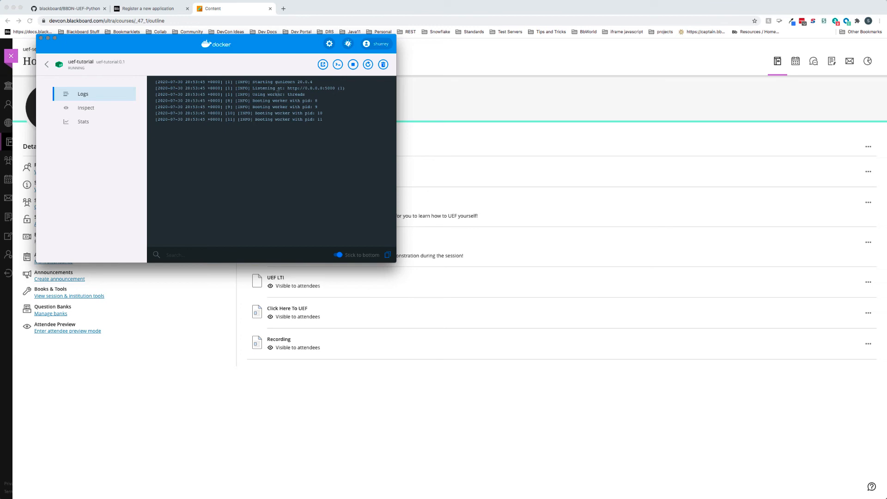
{"action": "mouse_move", "coordinate": [322, 64]}
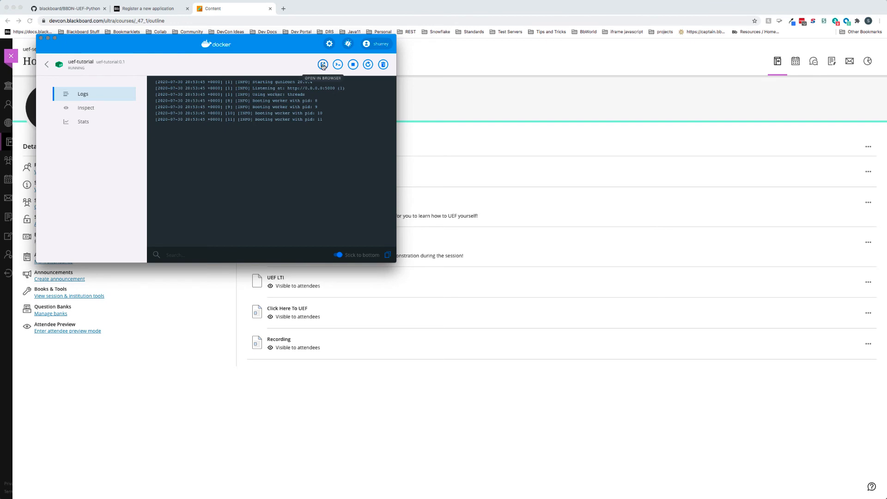
{"action": "left_click", "coordinate": [322, 64]}
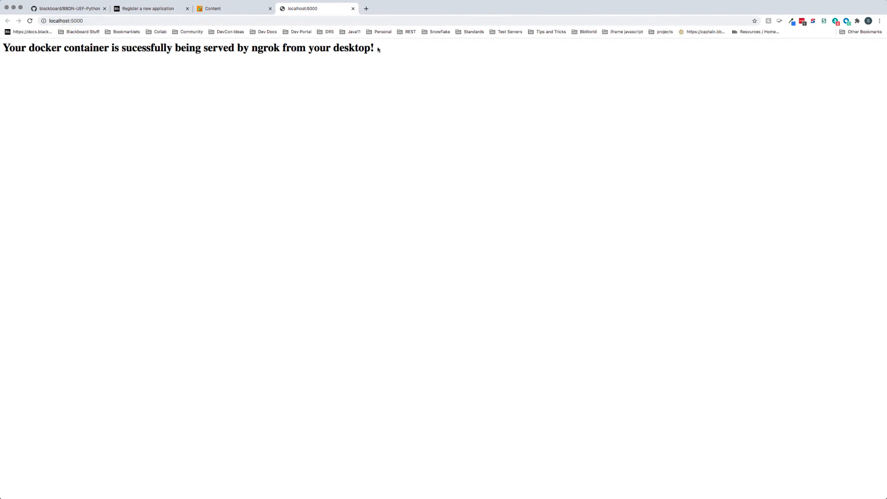
Focus the address bar on the localhost:5000 tab showing the container success message.
{"action": "left_click", "coordinate": [67, 21]}
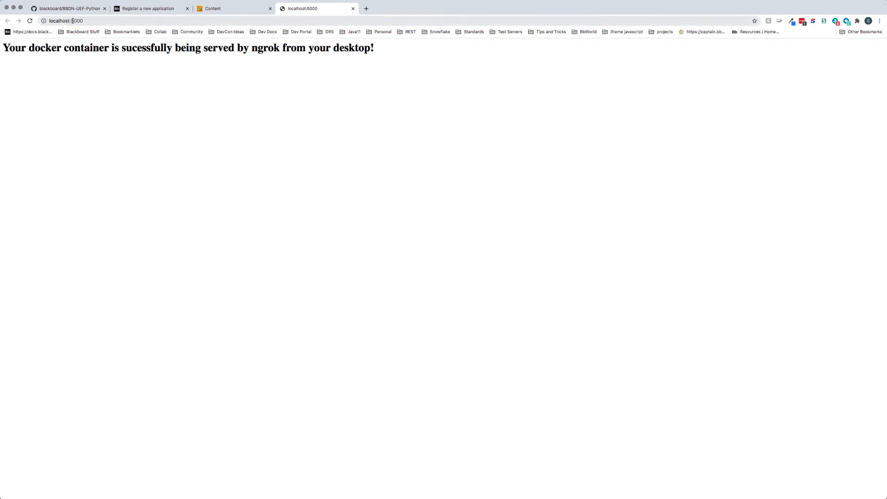
{"action": "mouse_move", "coordinate": [307, 206]}
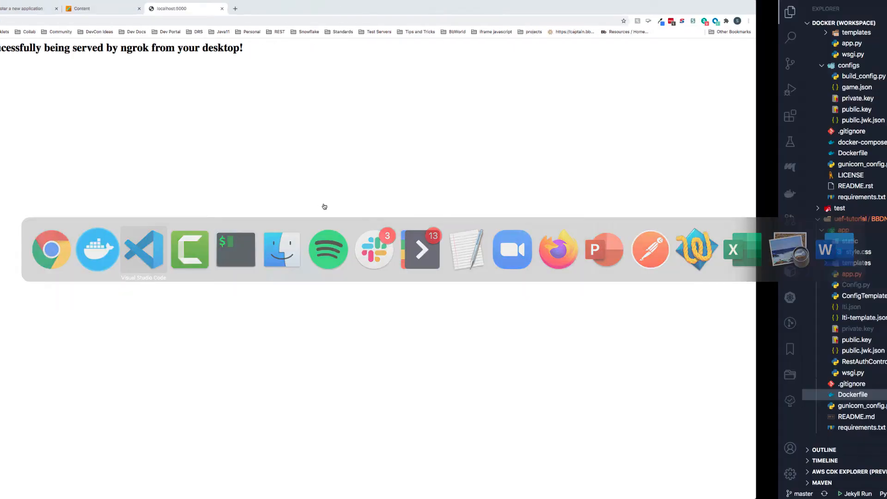
Return to VS Code's terminal showing the ngrok session forwarding to localhost:5000.
{"action": "left_click", "coordinate": [143, 248]}
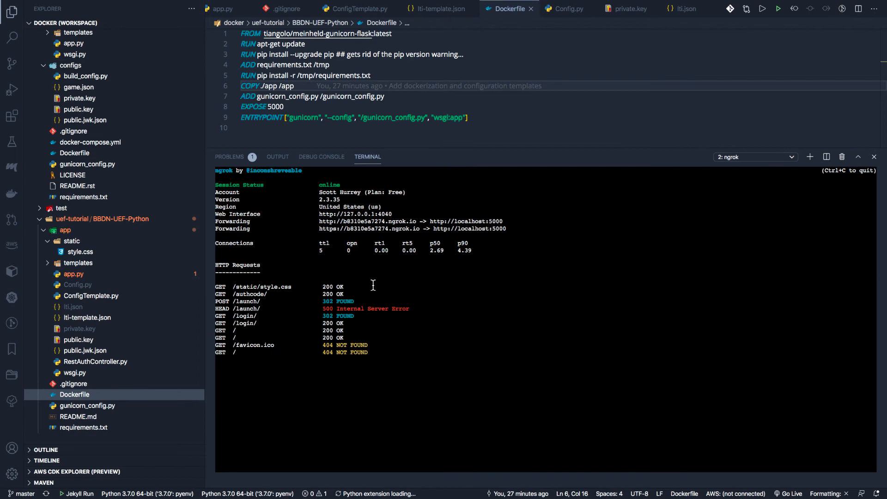
{"action": "mouse_move", "coordinate": [369, 229]}
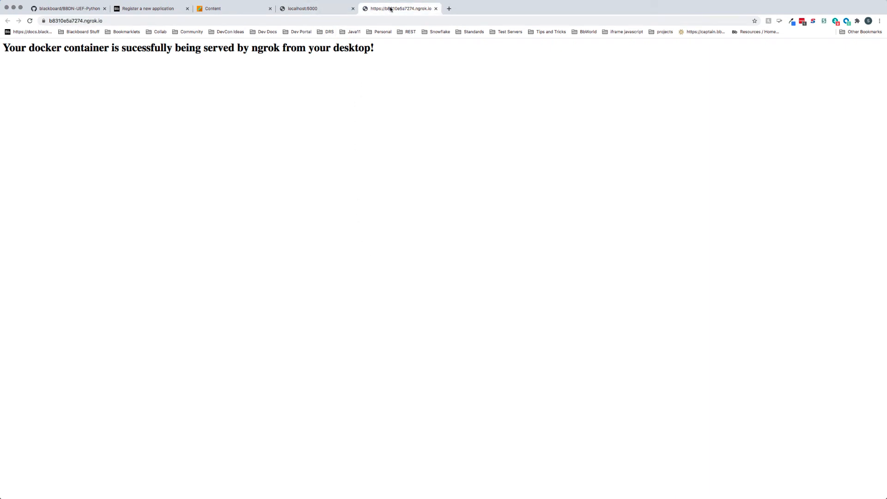
{"action": "mouse_move", "coordinate": [137, 67]}
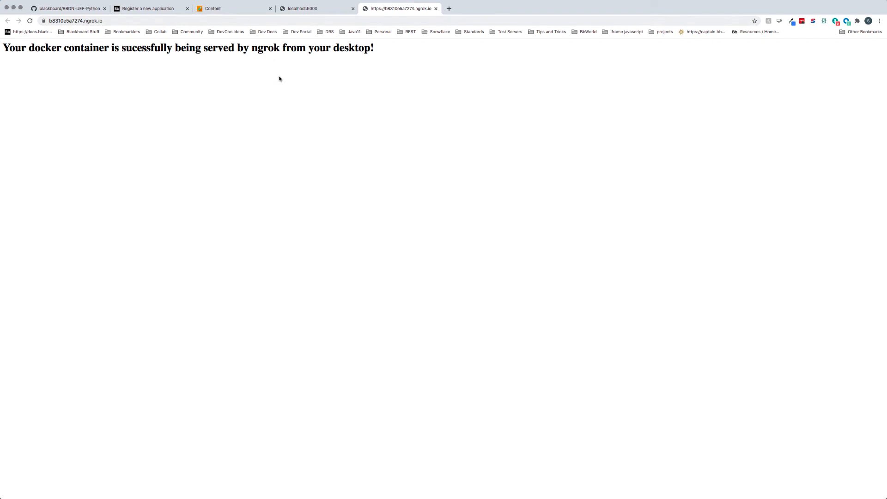
{"action": "mouse_move", "coordinate": [65, 50]}
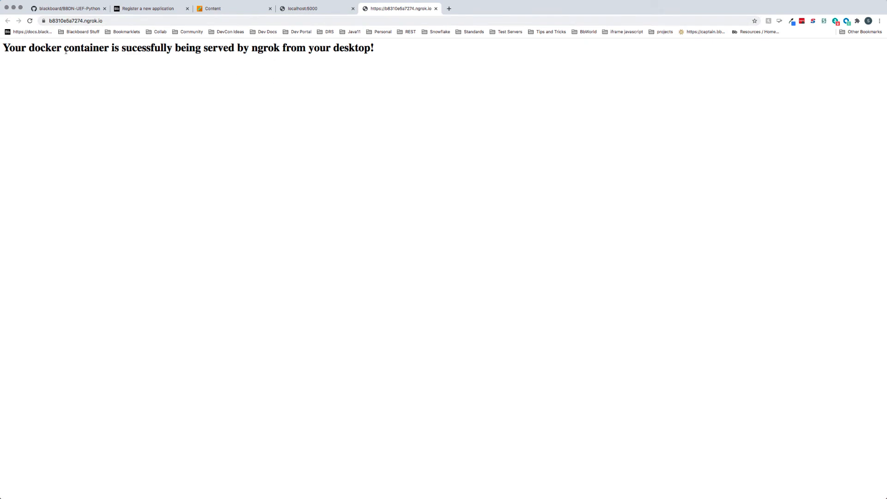
{"action": "mouse_move", "coordinate": [382, 52]}
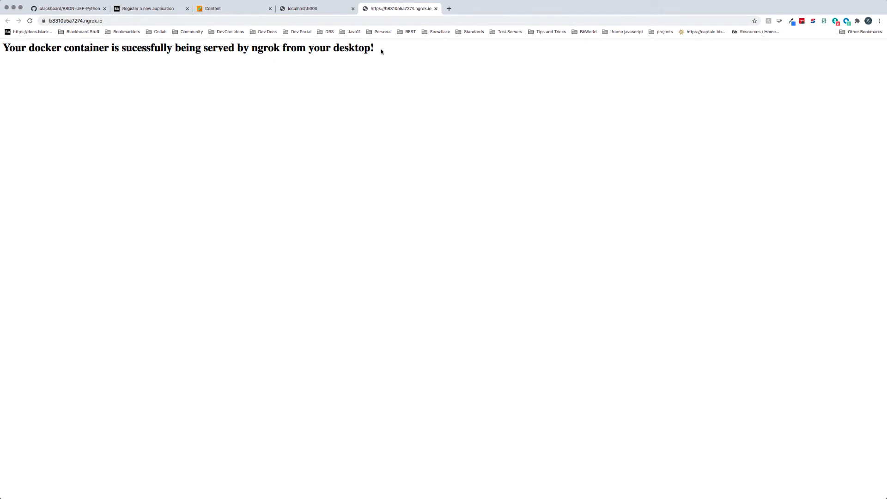
{"action": "mouse_move", "coordinate": [364, 95]}
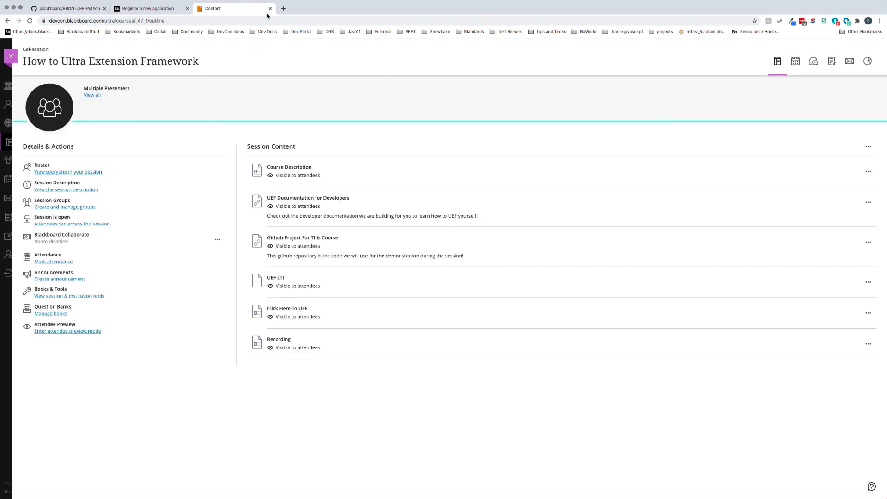
{"action": "mouse_move", "coordinate": [543, 363]}
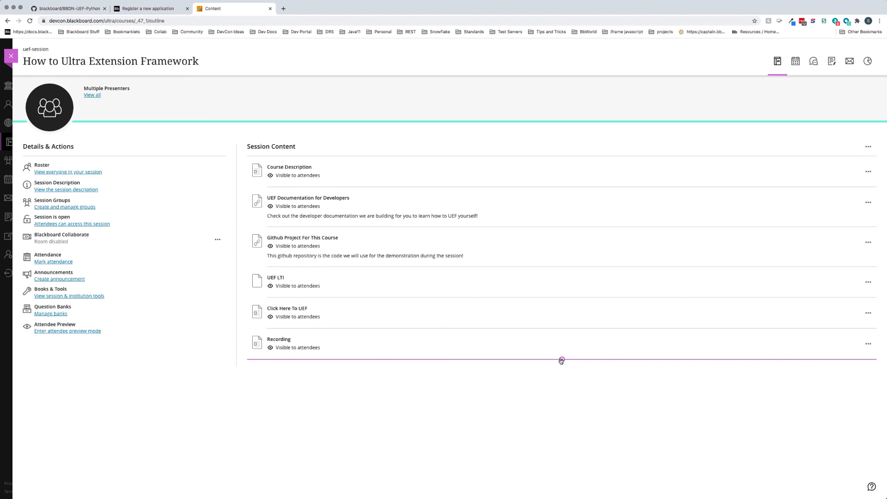
Add UEF LTI Hello World from the Content Market after Recording, make it visible to attendees, and launch it.
{"action": "left_click", "coordinate": [561, 359]}
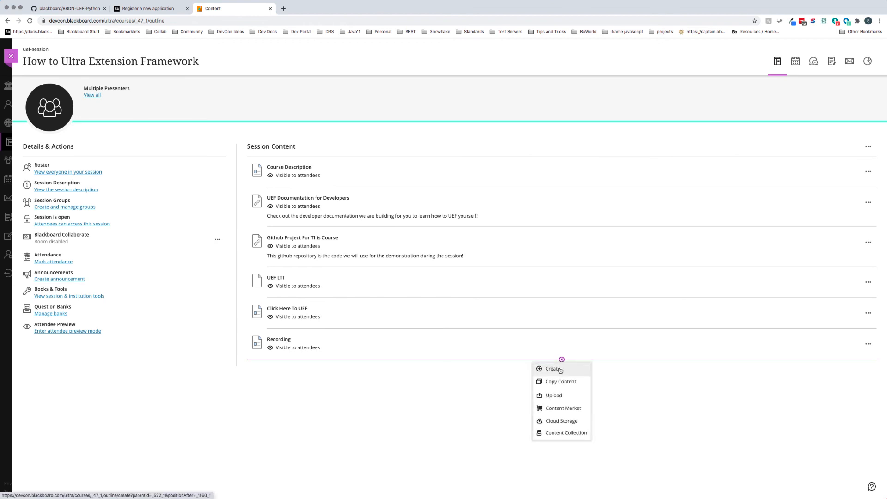
{"action": "left_click", "coordinate": [562, 408]}
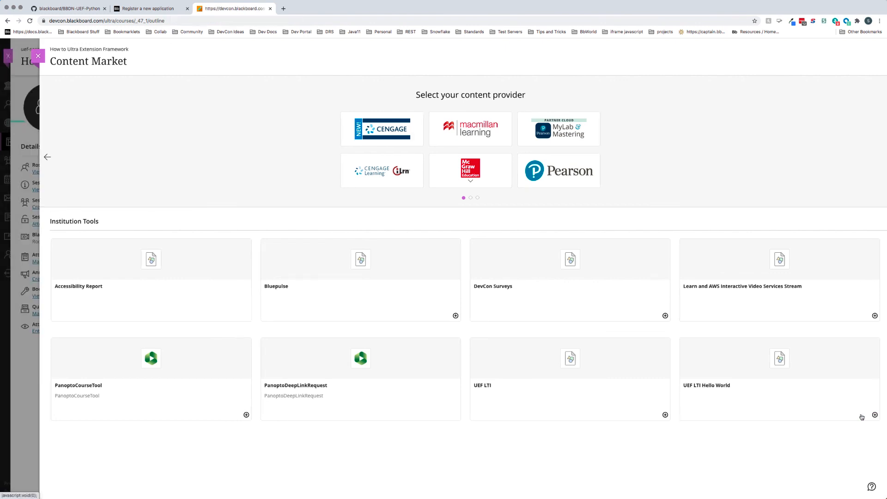
{"action": "left_click", "coordinate": [37, 56]}
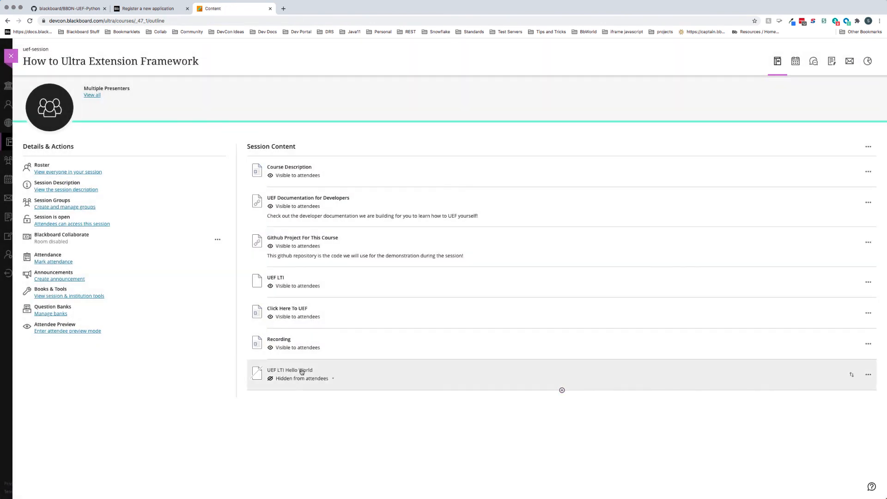
{"action": "left_click", "coordinate": [302, 378]}
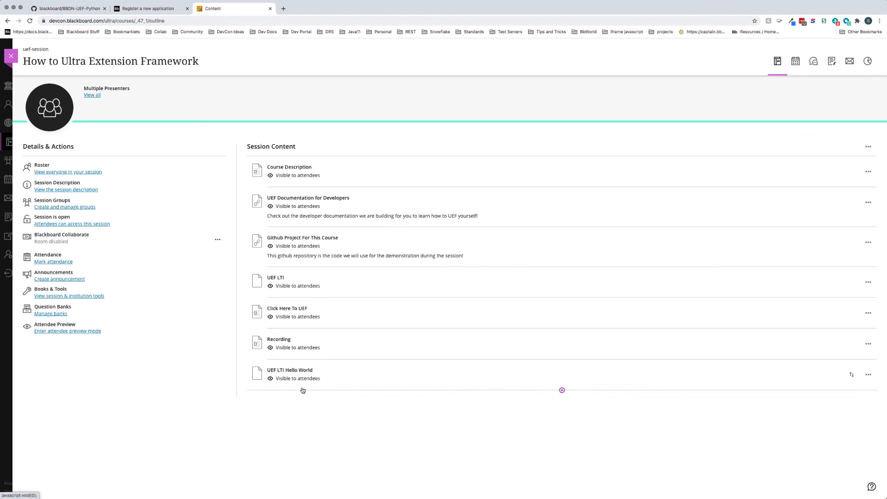
{"action": "mouse_move", "coordinate": [289, 369]}
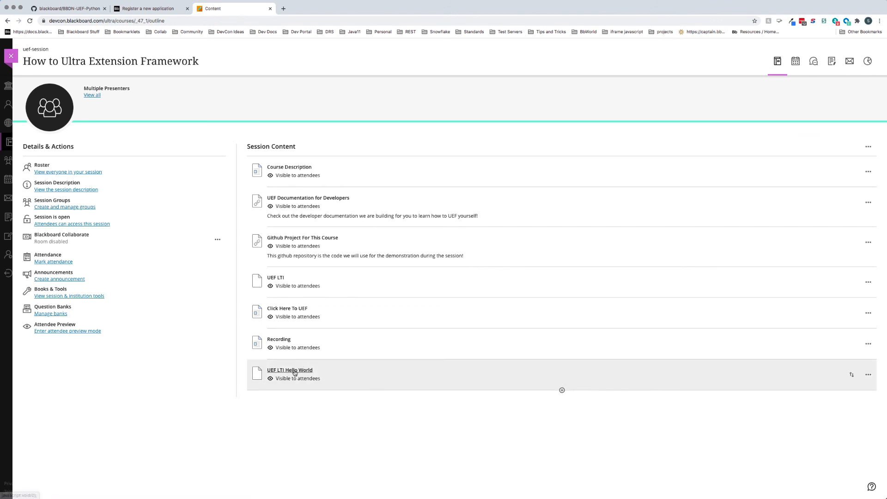
{"action": "left_click", "coordinate": [289, 369]}
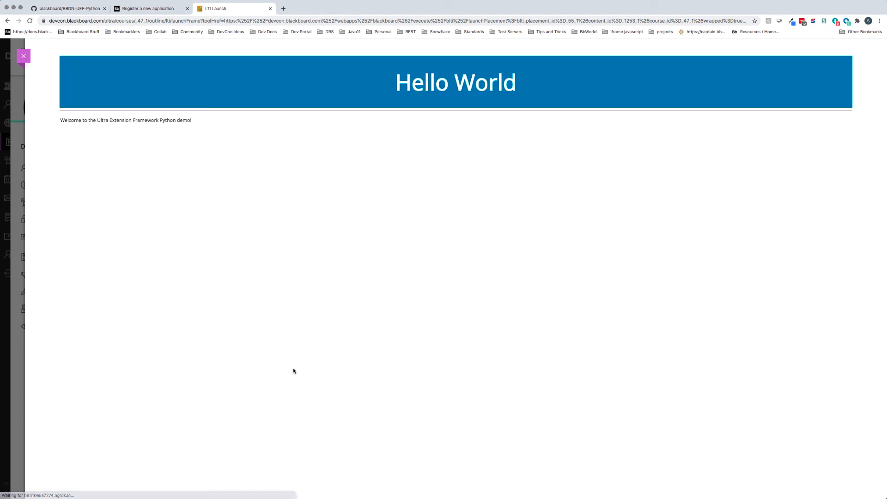
Highlight the Ultra Extension Framework Python demo welcome text in the launched Hello World tool.
{"action": "double_click", "coordinate": [455, 82]}
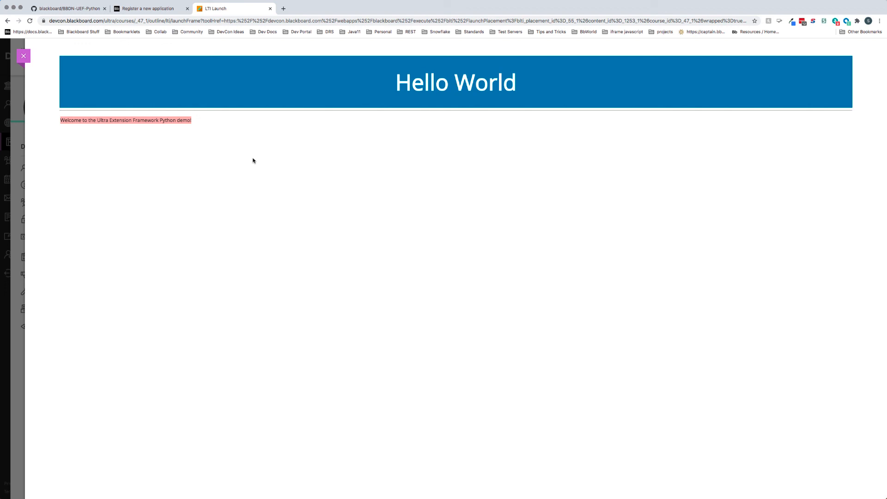
{"action": "mouse_move", "coordinate": [260, 148]}
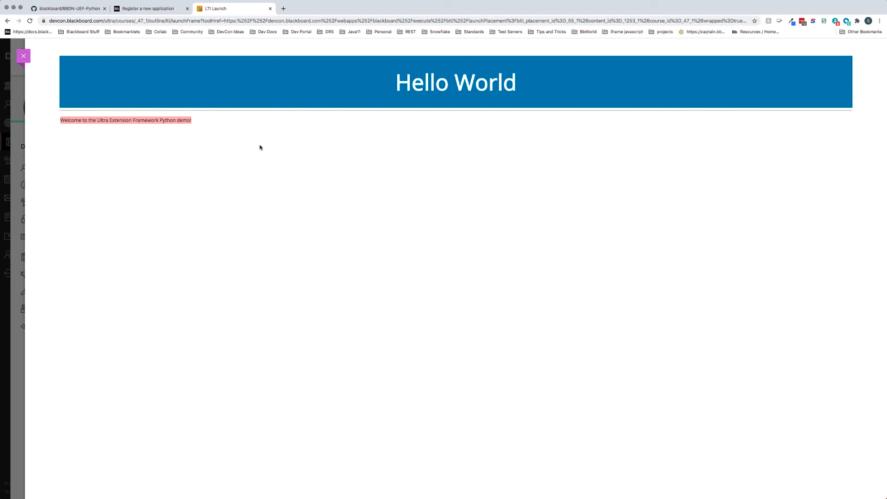
{"action": "mouse_move", "coordinate": [199, 133]}
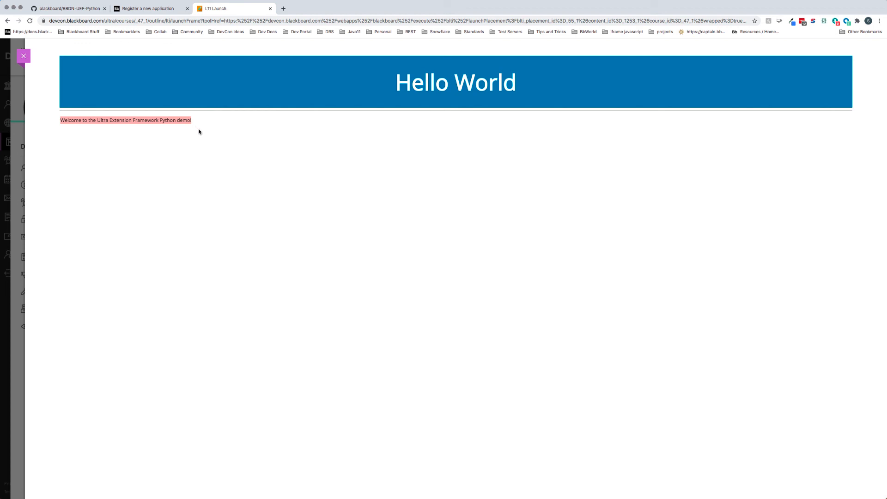